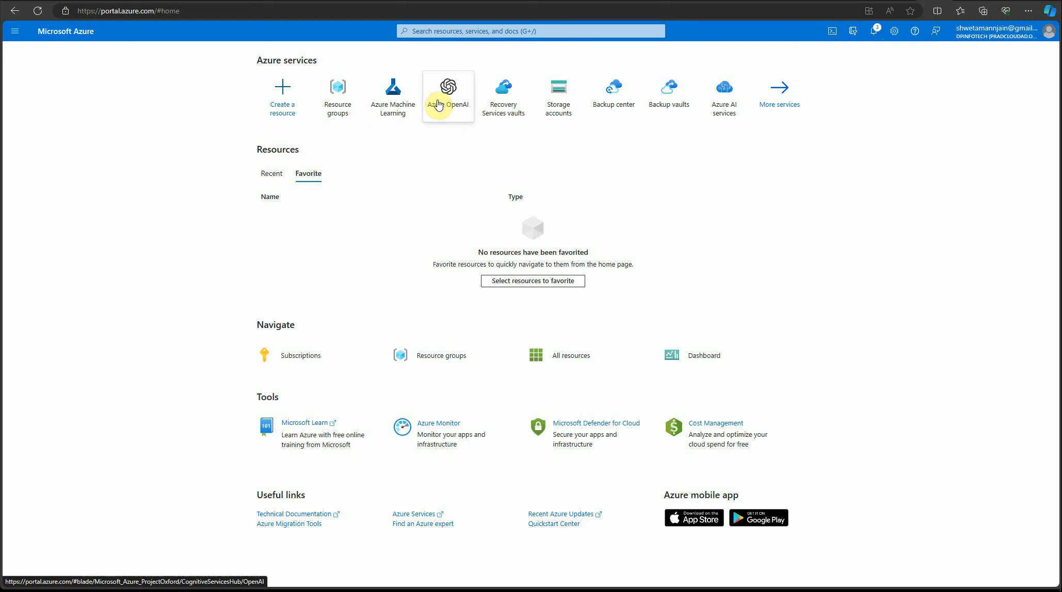
Configure a new Machine Learning workspace named hf-aml in resource group hf-res for review.
{"action": "left_click", "coordinate": [391, 88]}
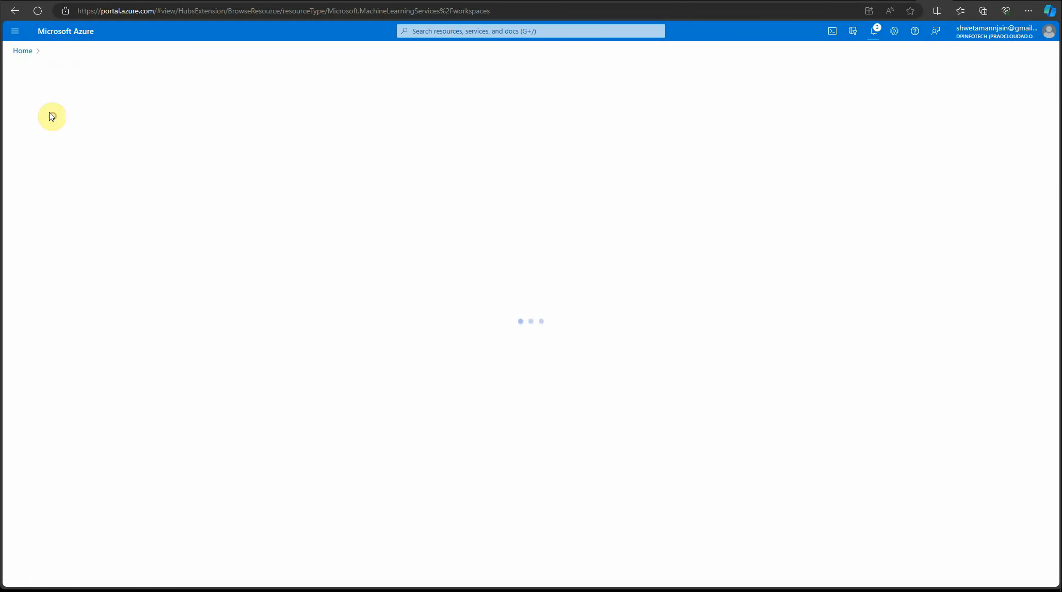
{"action": "left_click", "coordinate": [266, 202]}
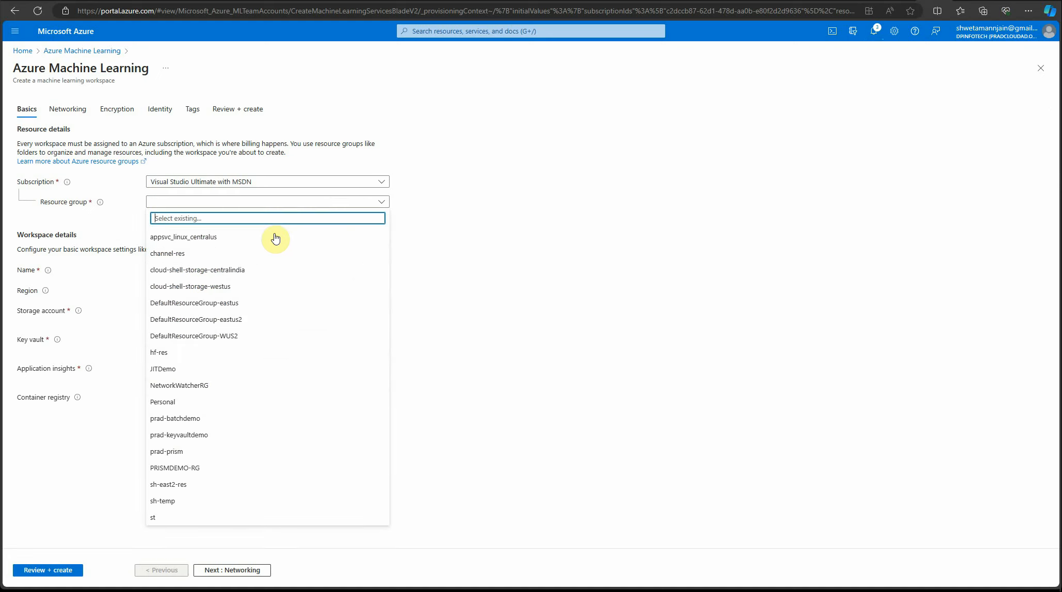
{"action": "left_click", "coordinate": [159, 352]}
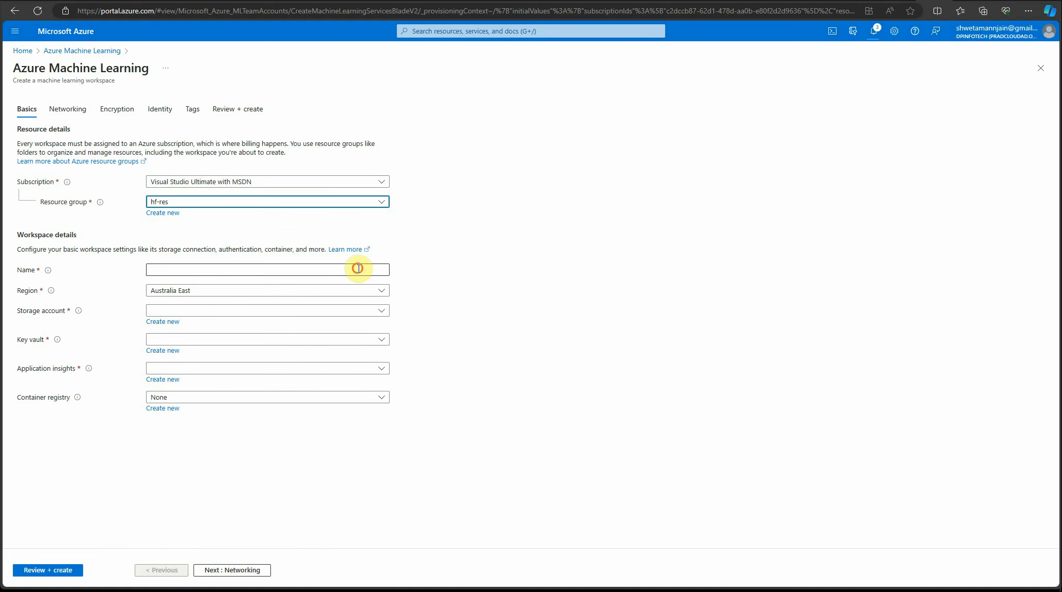
{"action": "type", "text": "h"}
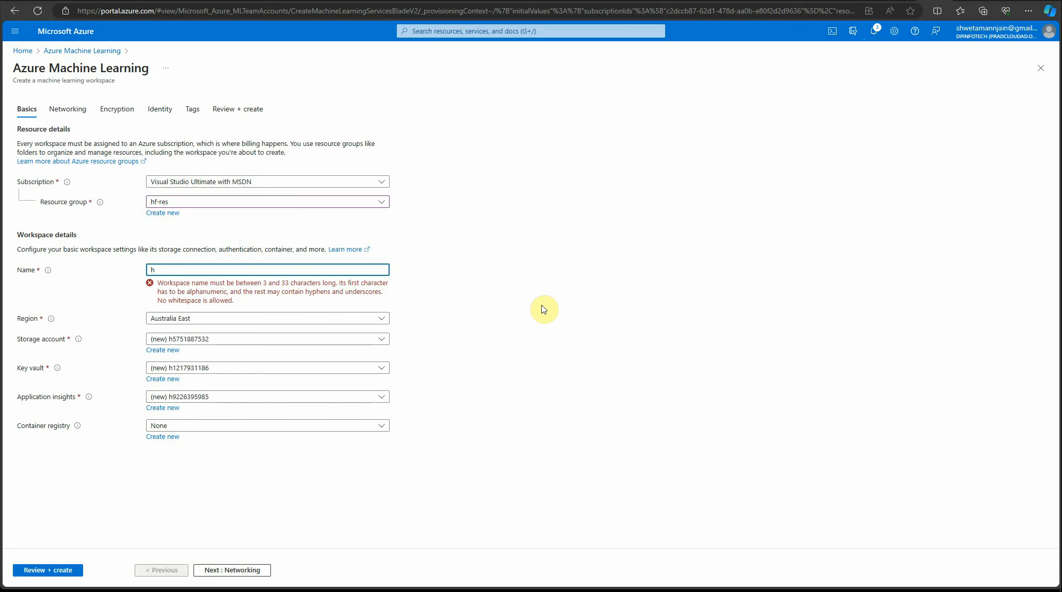
{"action": "type", "text": "f-a"}
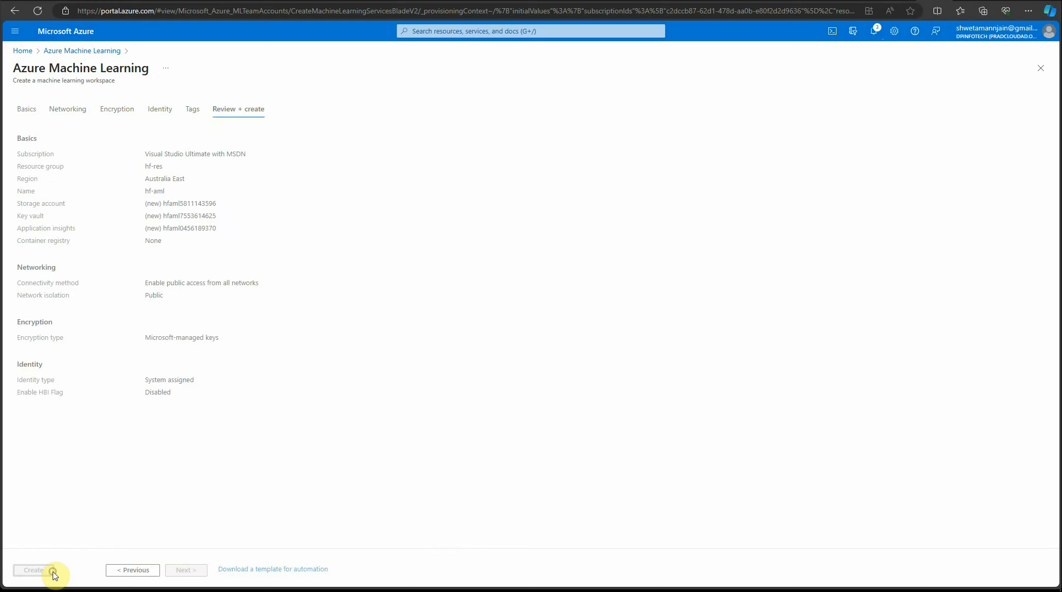
{"action": "left_click", "coordinate": [32, 570]}
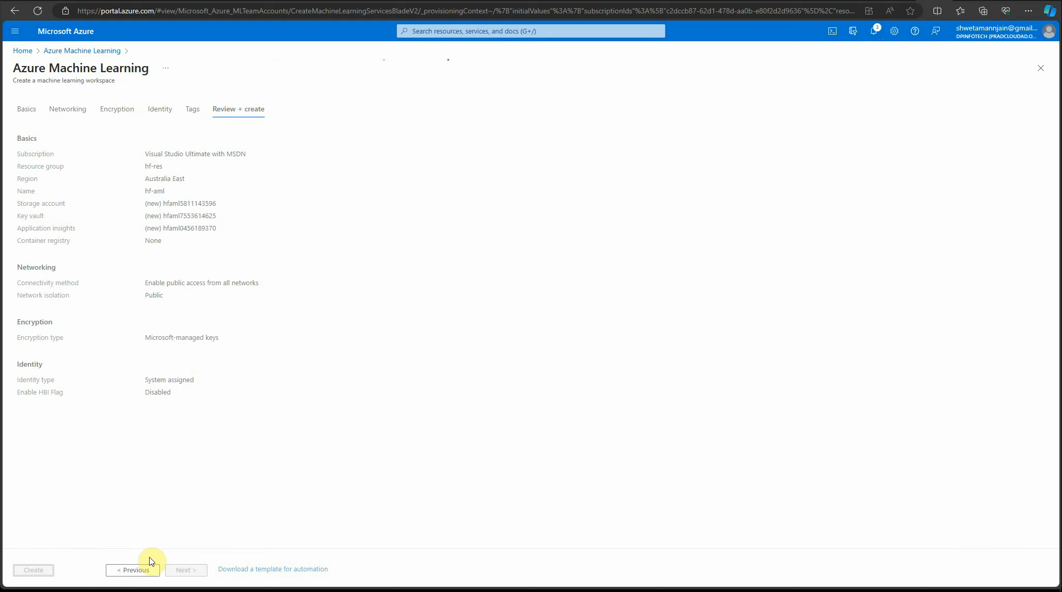
Submit the hf-aml workspace for creation and follow its deployment progress.
{"action": "left_click", "coordinate": [33, 570]}
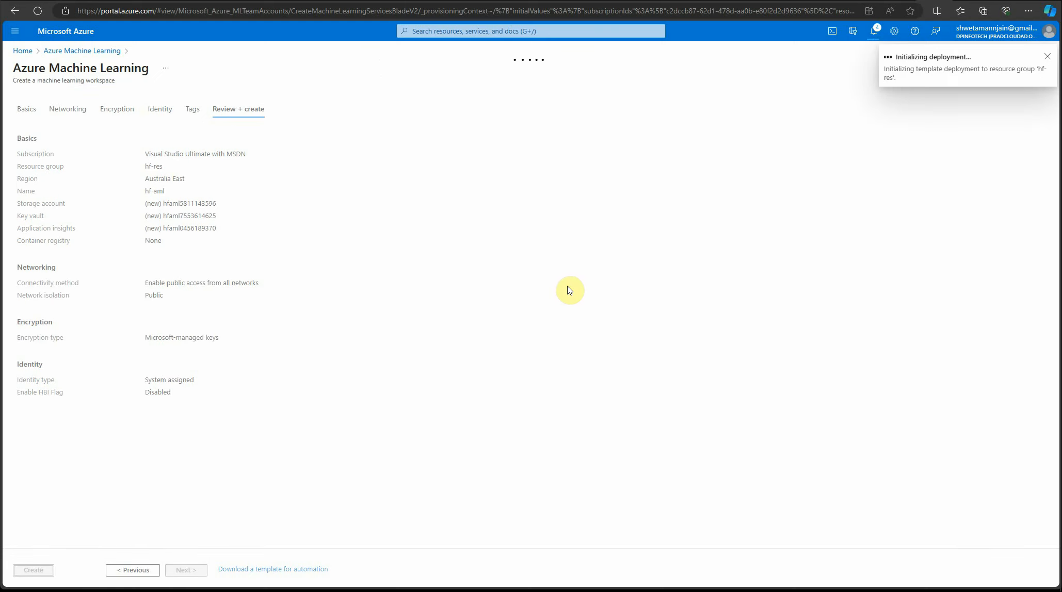
{"action": "left_click", "coordinate": [33, 570]}
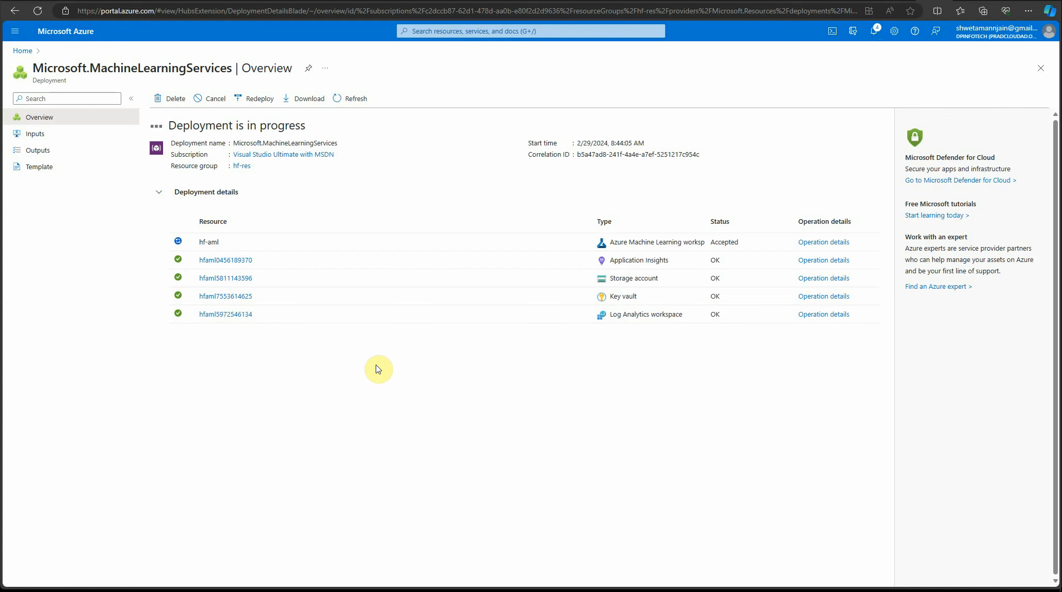
{"action": "mouse_move", "coordinate": [413, 399]}
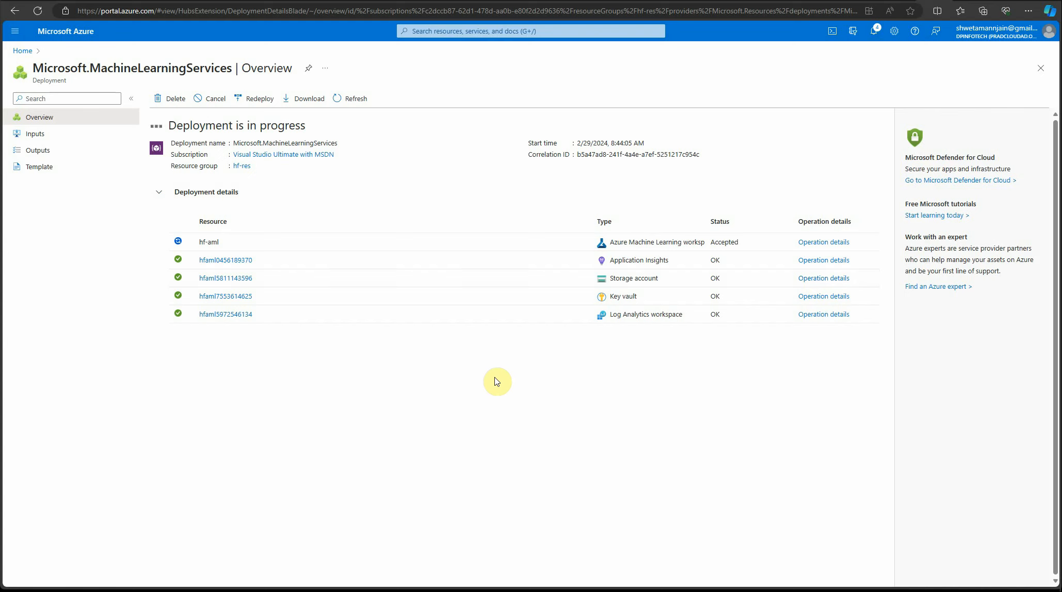
{"action": "mouse_move", "coordinate": [483, 381]}
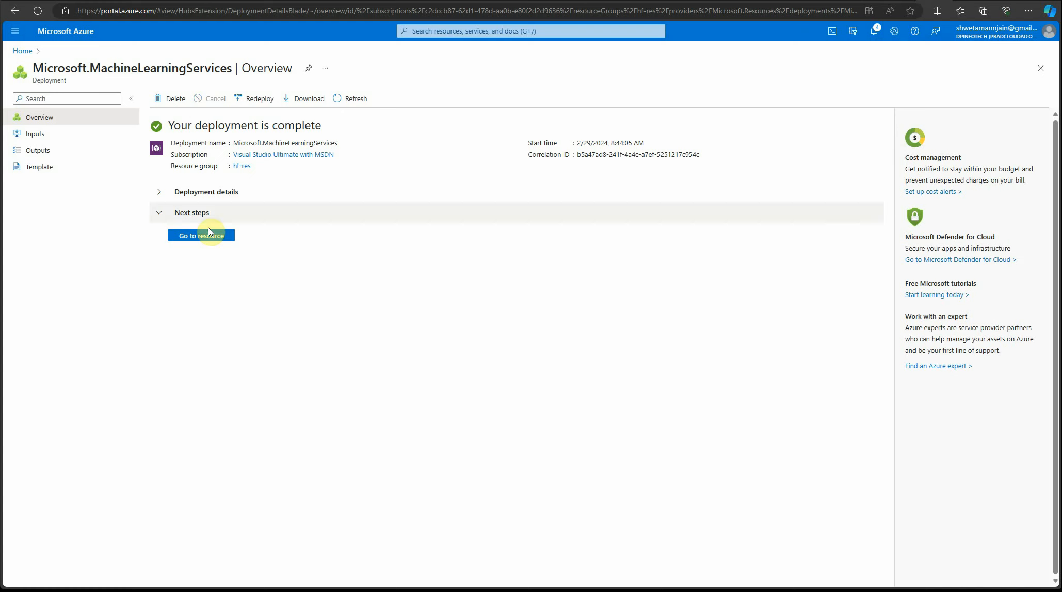
Go to the newly deployed hf-aml workspace resource to launch the studio.
{"action": "left_click", "coordinate": [200, 236]}
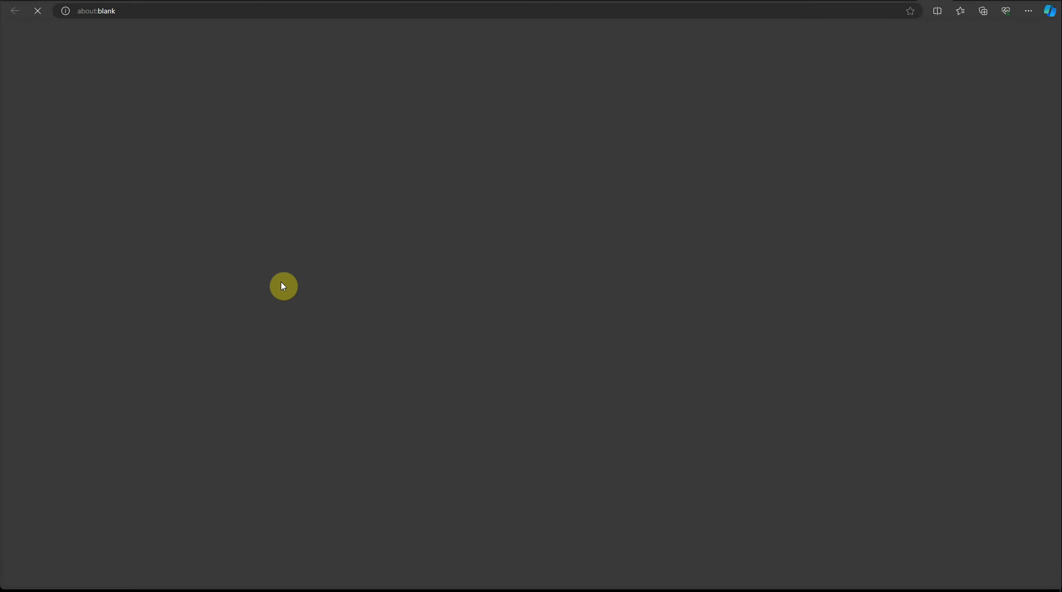
{"action": "mouse_move", "coordinate": [310, 277]}
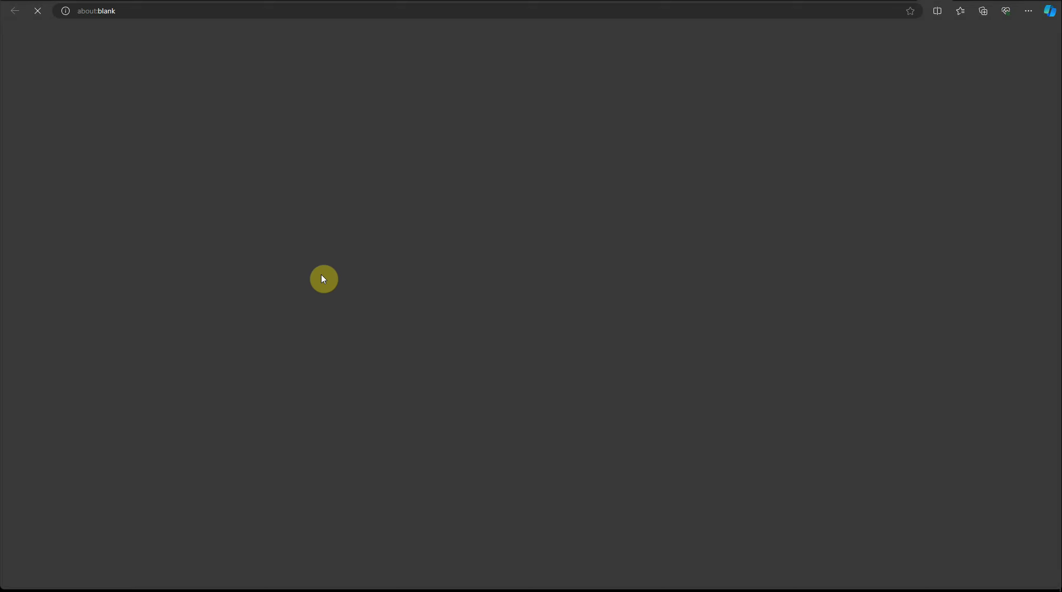
{"action": "mouse_move", "coordinate": [461, 306]}
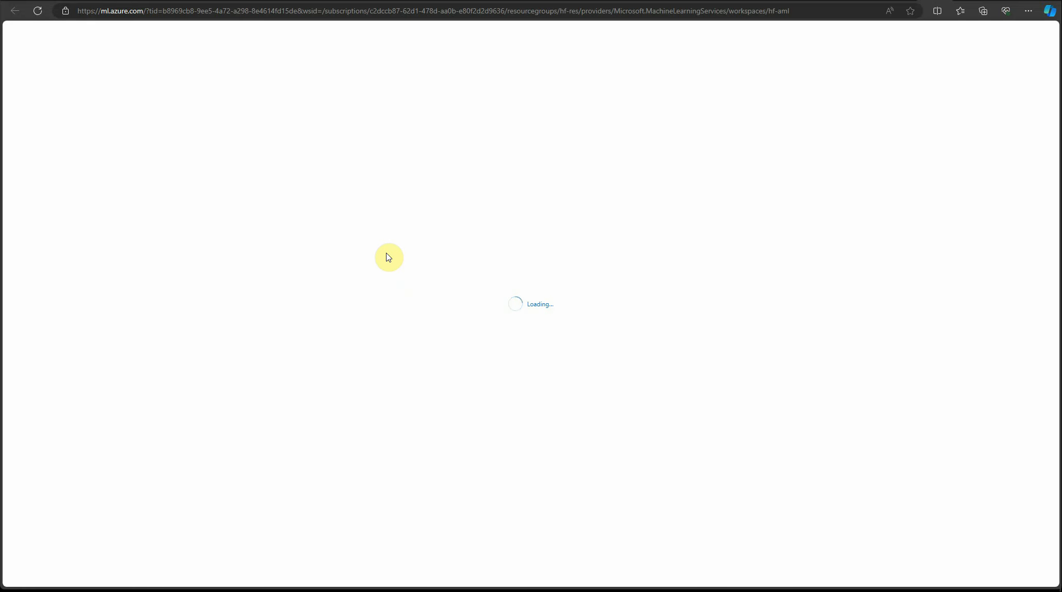
{"action": "mouse_move", "coordinate": [313, 229]}
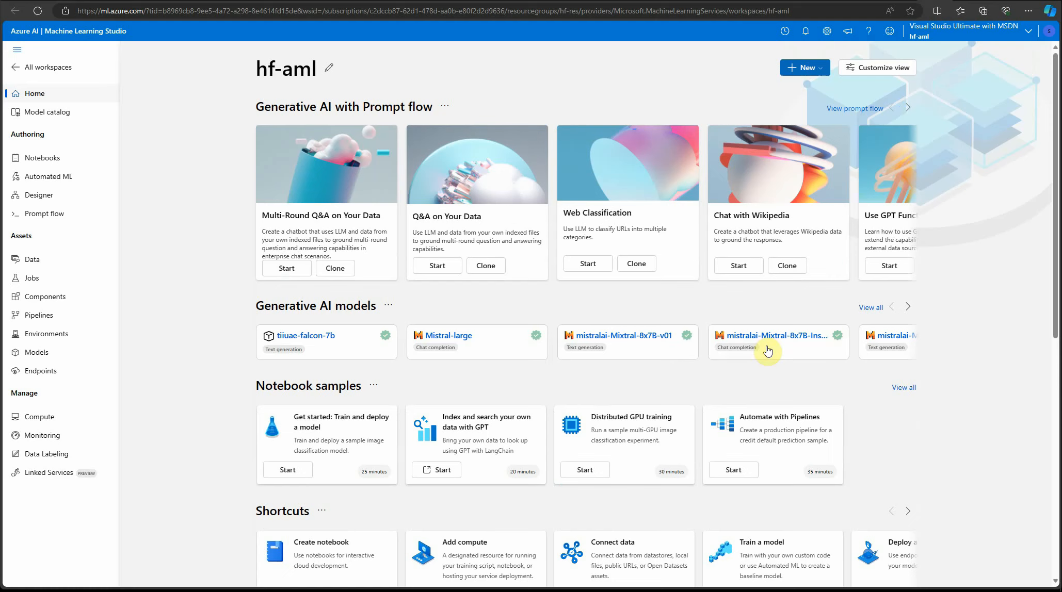
{"action": "mouse_move", "coordinate": [177, 262]}
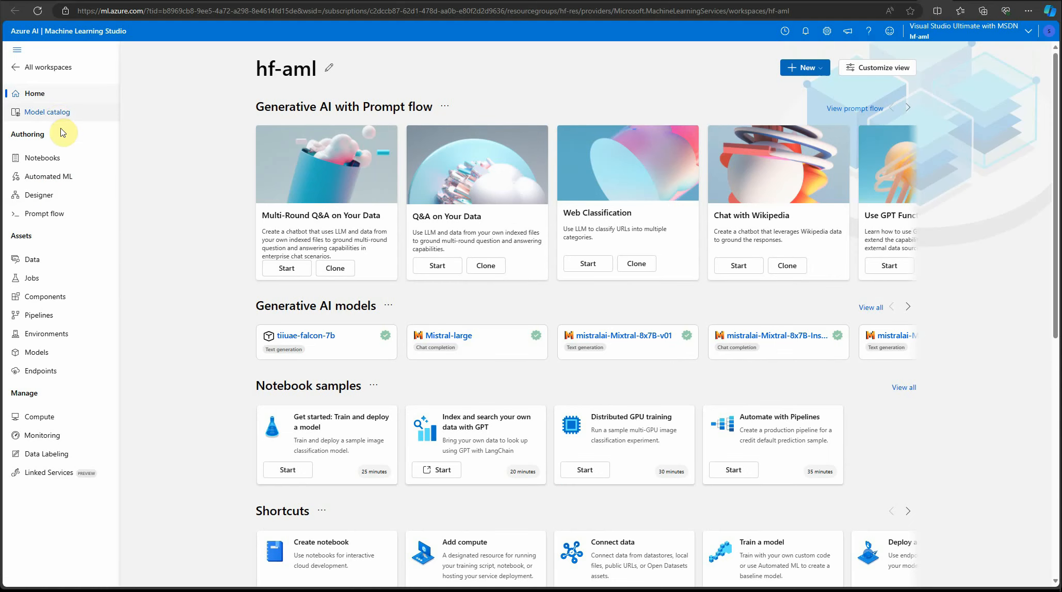
Search the Model catalog for 'Huggingface' models.
{"action": "left_click", "coordinate": [48, 111]}
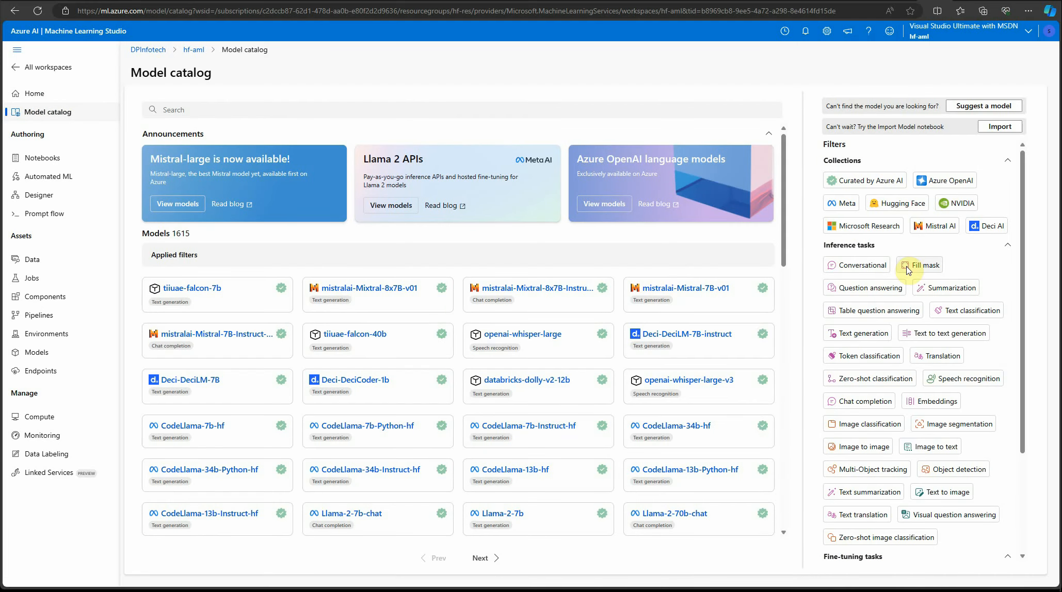
{"action": "mouse_move", "coordinate": [314, 288]}
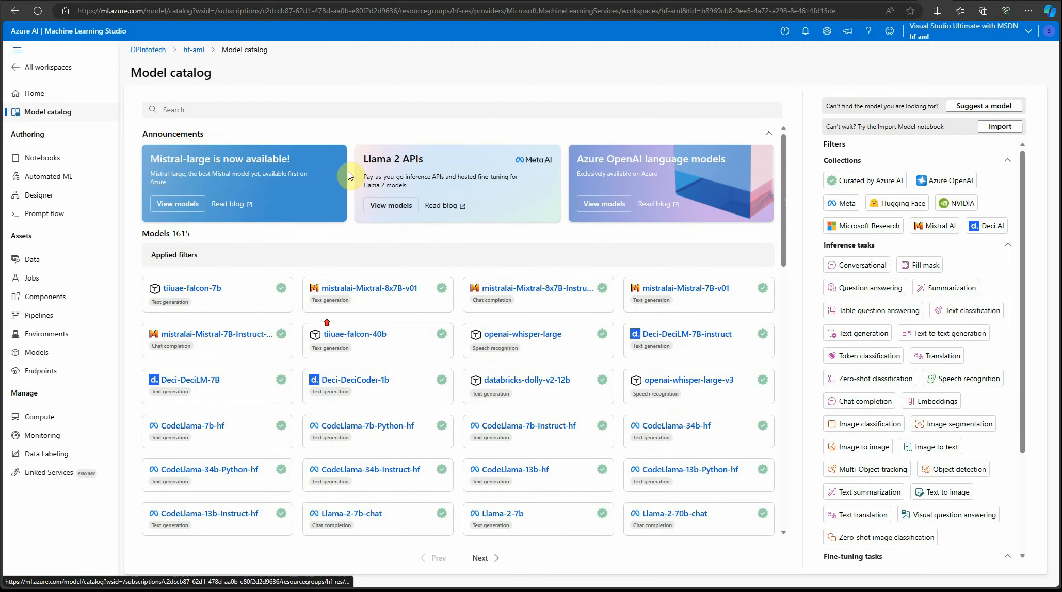
{"action": "type", "text": "Huggingface-"}
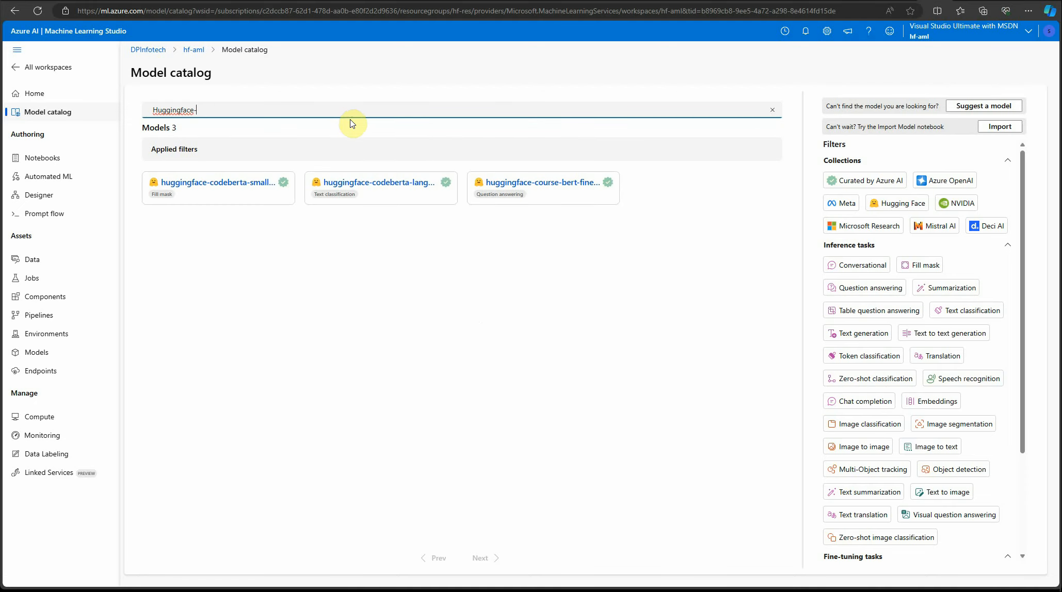
{"action": "mouse_move", "coordinate": [314, 234]}
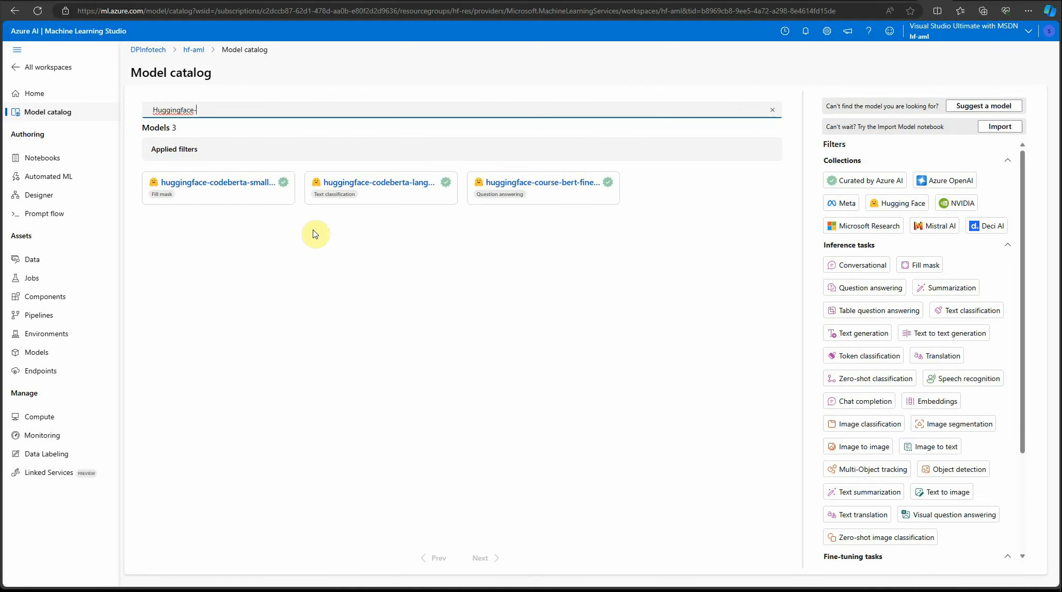
{"action": "mouse_move", "coordinate": [403, 249]}
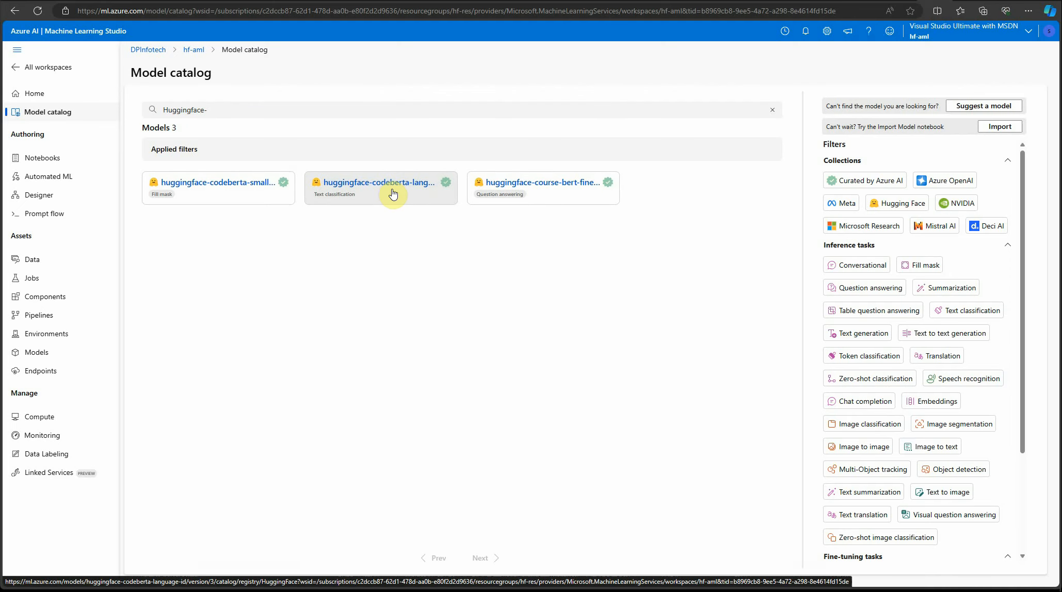
Open huggingface-codeberta-language-id details and inspect its description and model ID.
{"action": "left_click", "coordinate": [379, 182]}
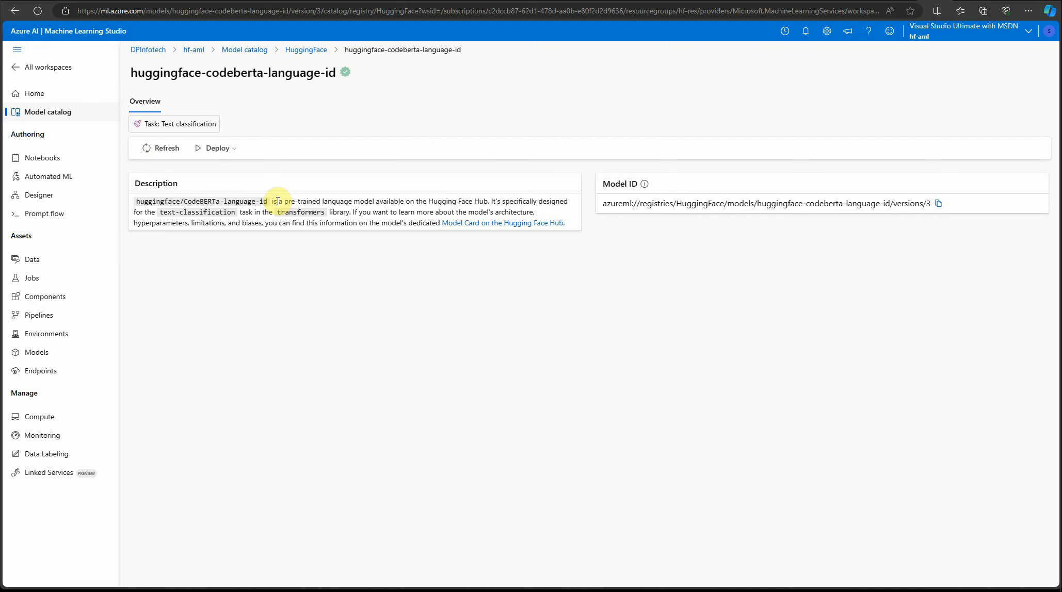
{"action": "mouse_move", "coordinate": [455, 203]}
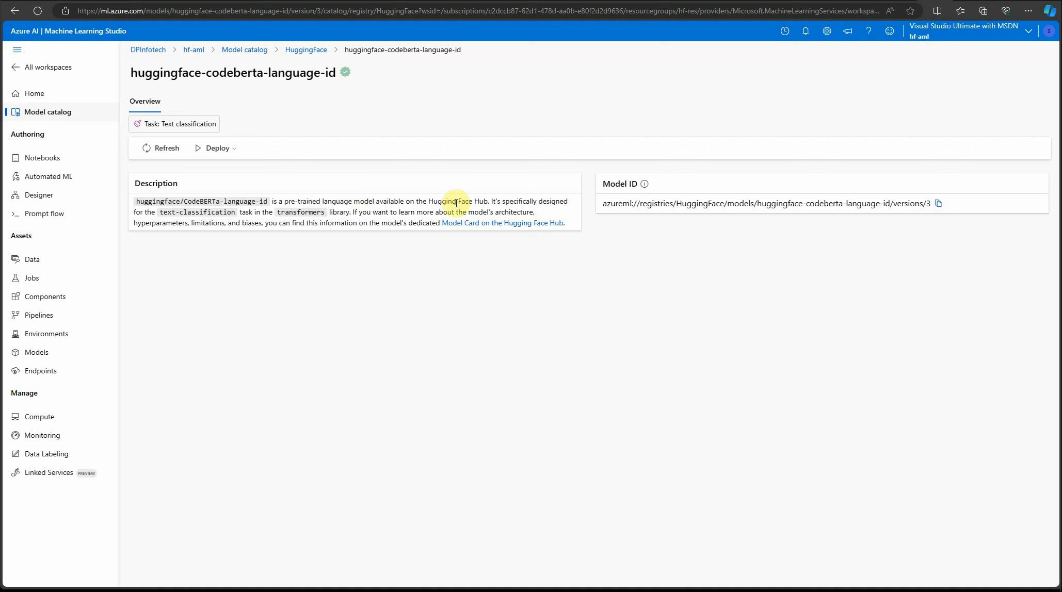
{"action": "mouse_move", "coordinate": [505, 200]}
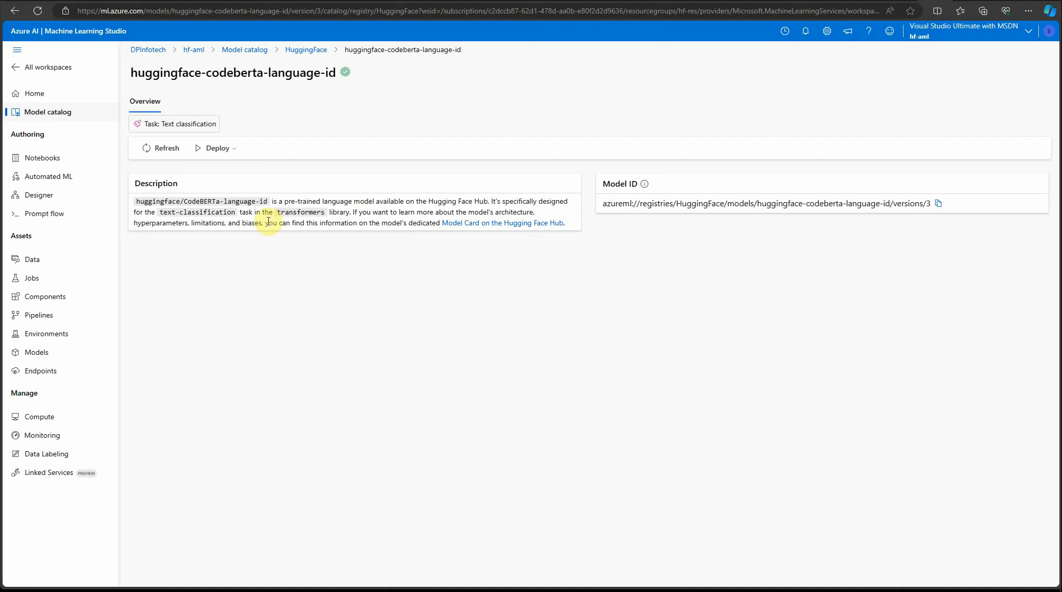
{"action": "mouse_move", "coordinate": [273, 311]}
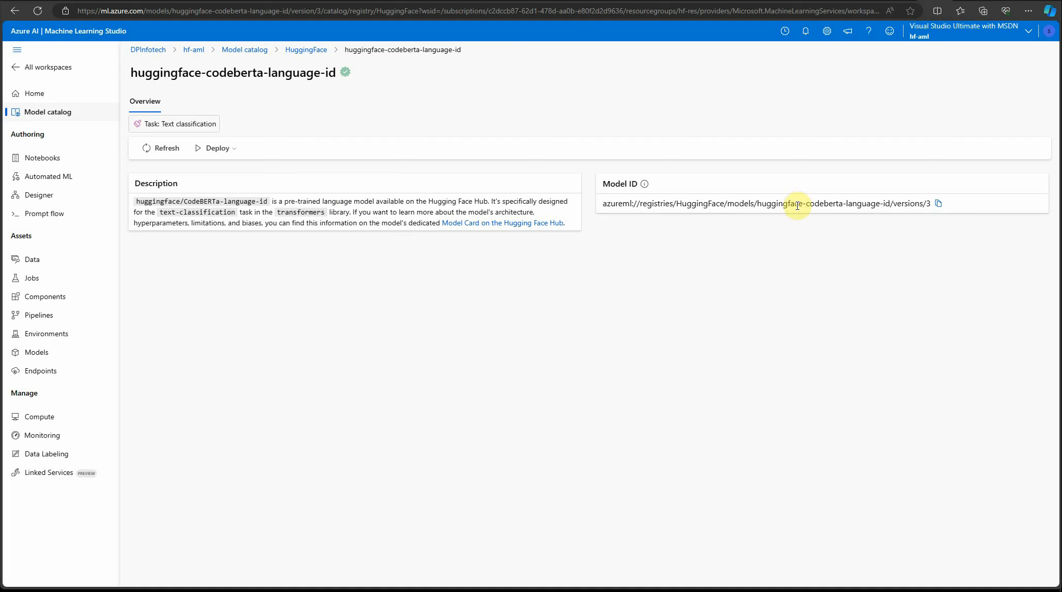
{"action": "double_click", "coordinate": [797, 203]}
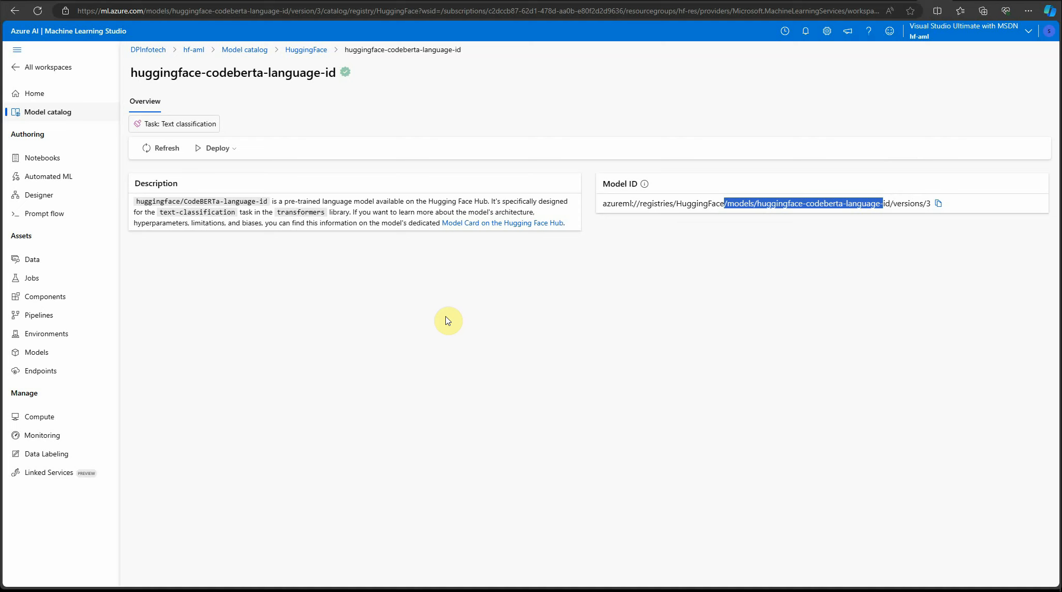
{"action": "left_click", "coordinate": [684, 221]}
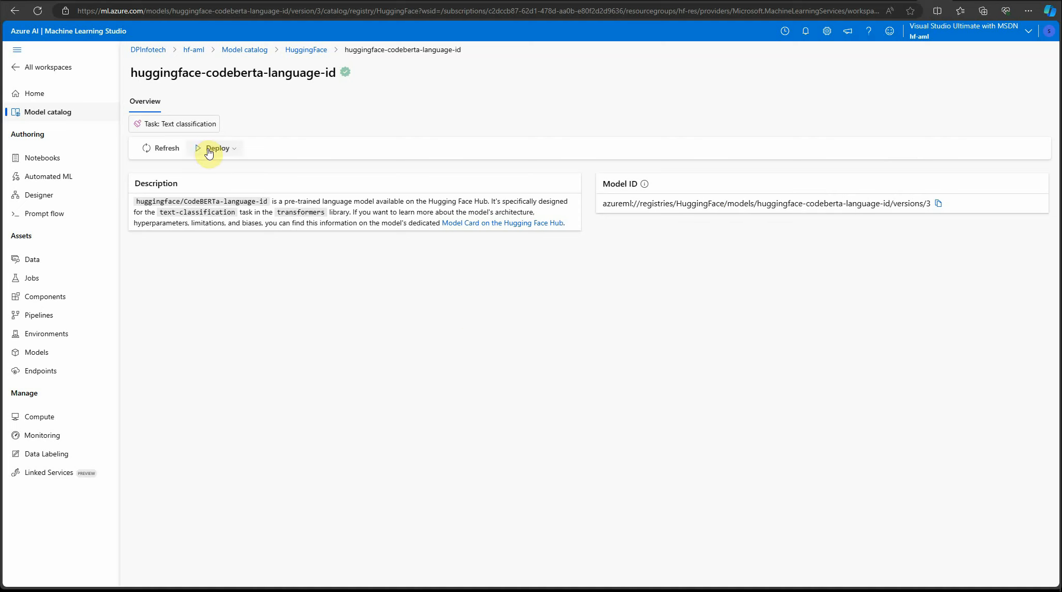
Deploy CodeBERTa as a real-time endpoint hf-aml-perwc with instance count 1.
{"action": "left_click", "coordinate": [217, 148]}
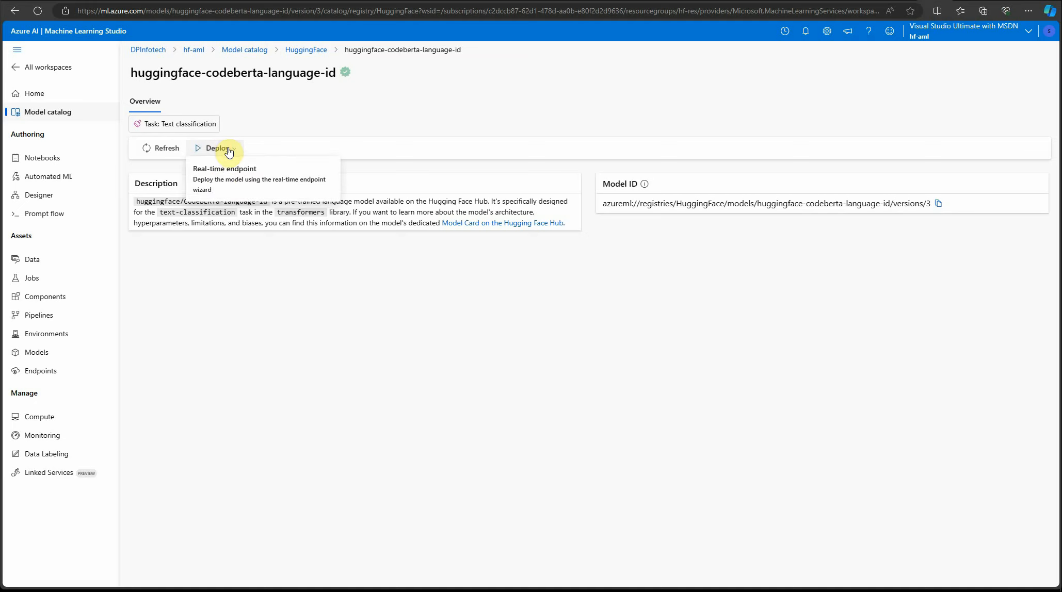
{"action": "mouse_move", "coordinate": [223, 186]}
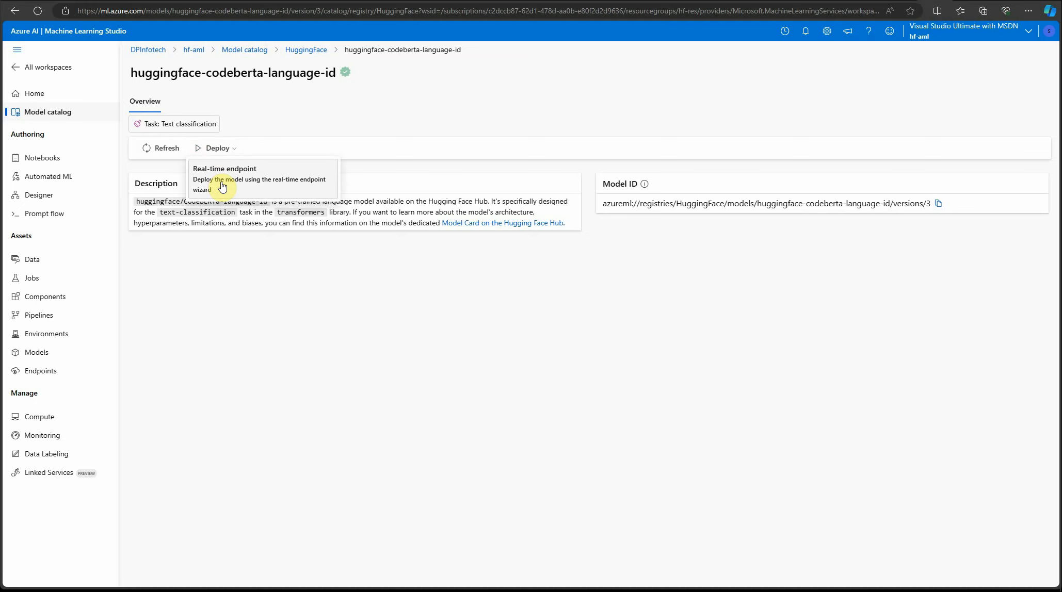
{"action": "left_click", "coordinate": [224, 178]}
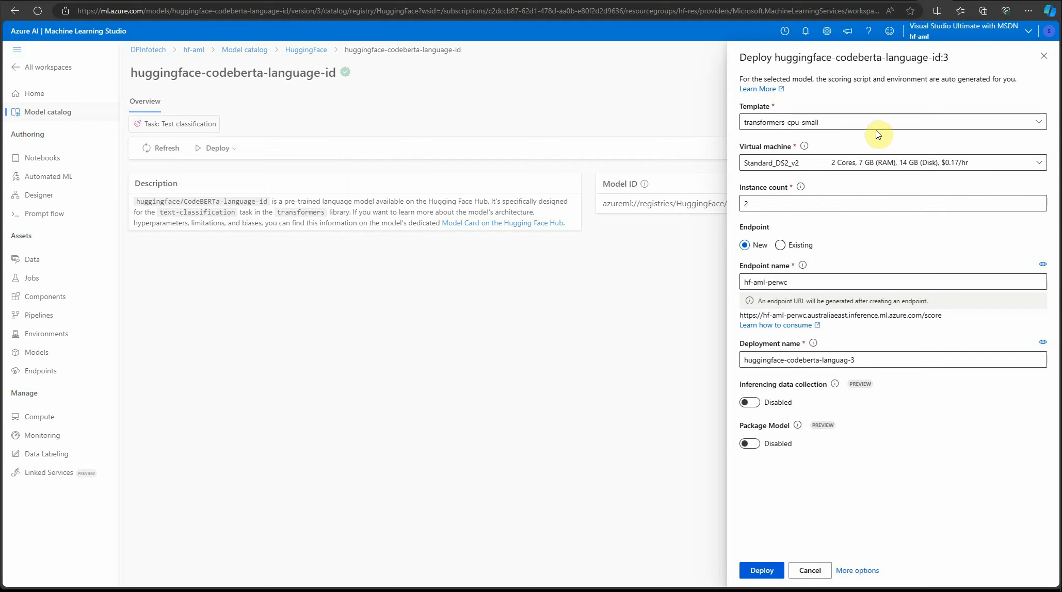
{"action": "mouse_move", "coordinate": [831, 191]}
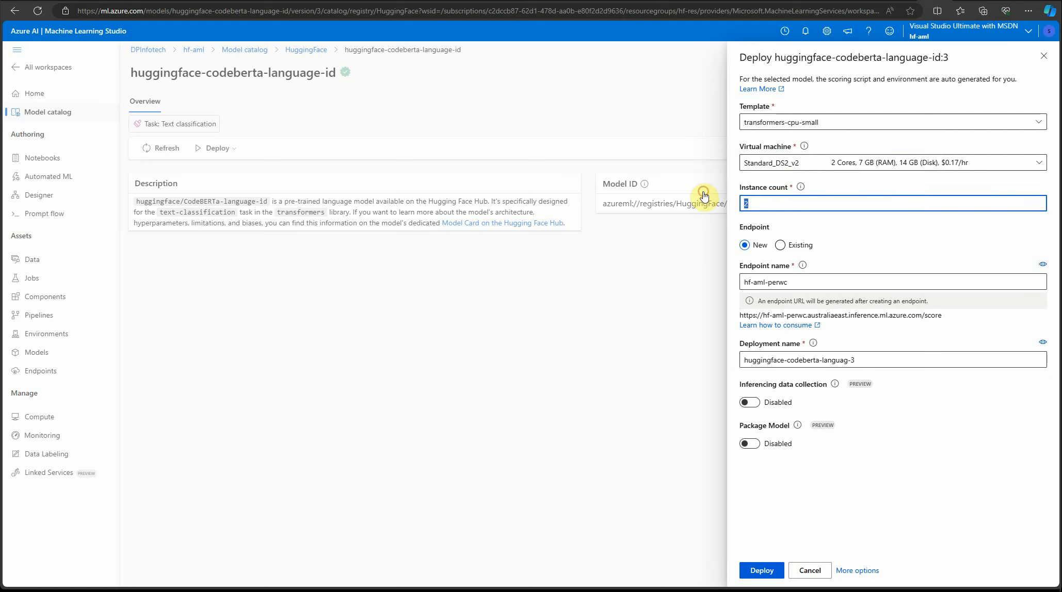
{"action": "type", "text": "1"}
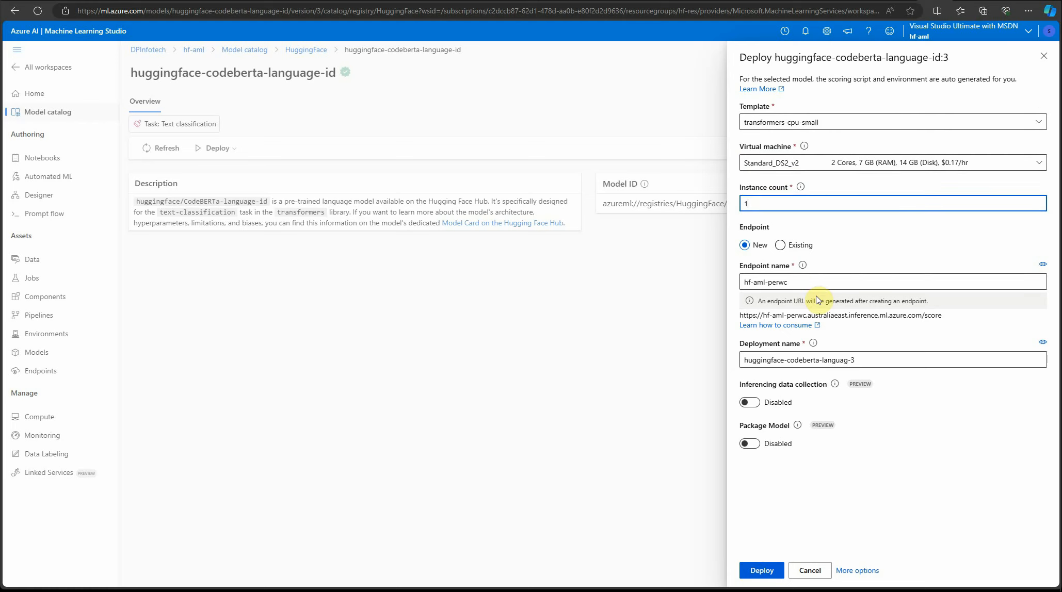
{"action": "left_click", "coordinate": [892, 281]}
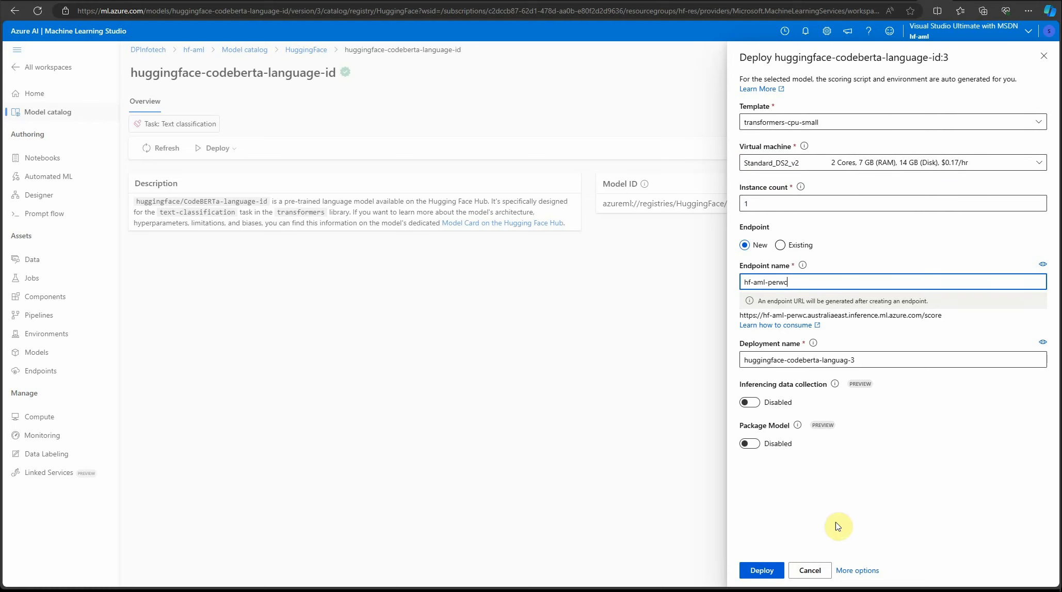
{"action": "mouse_move", "coordinate": [750, 550]}
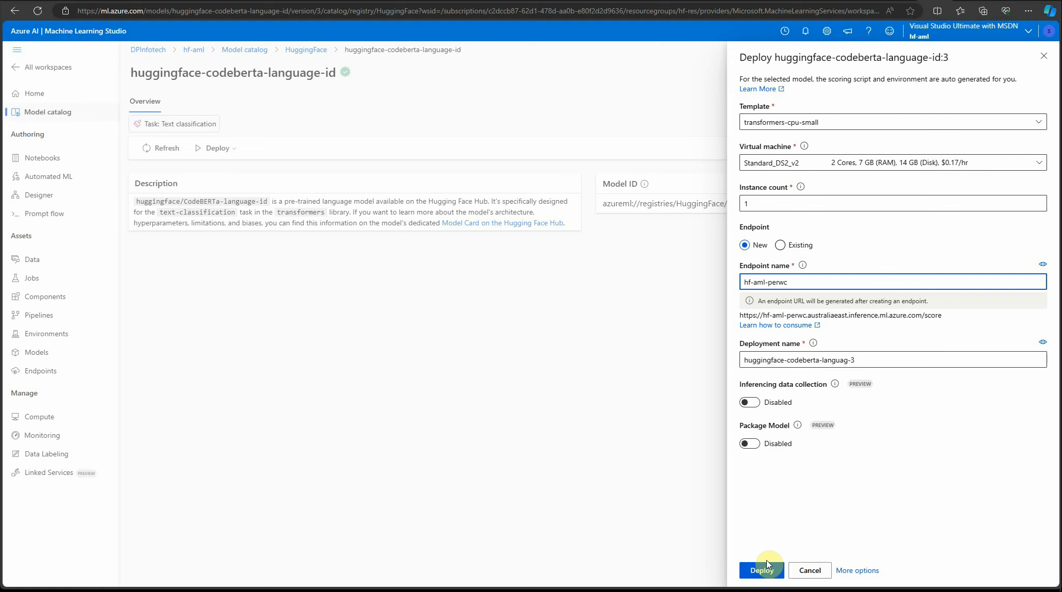
{"action": "left_click", "coordinate": [760, 570]}
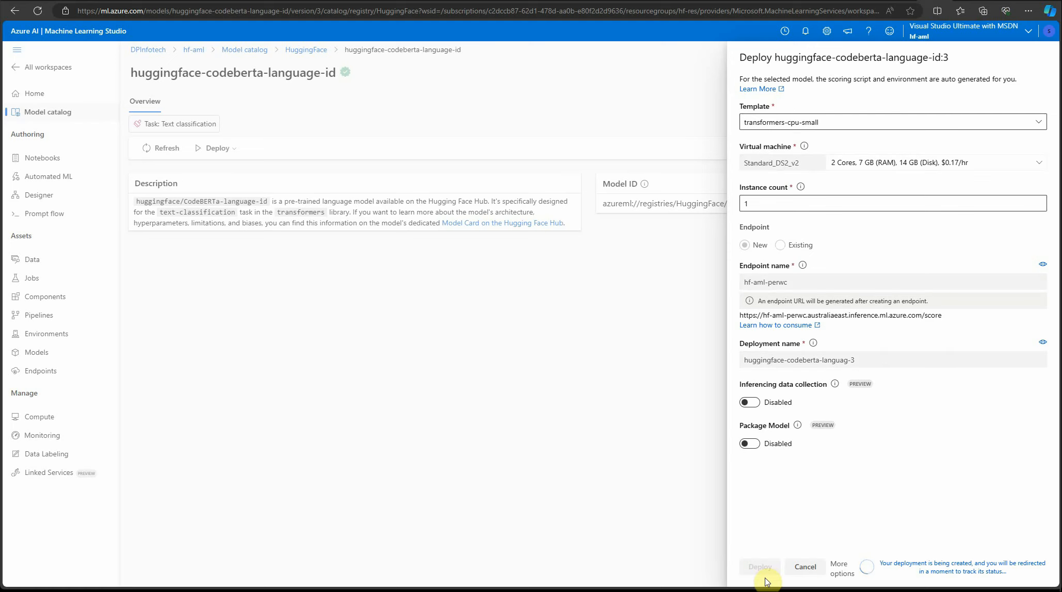
{"action": "mouse_move", "coordinate": [772, 416]}
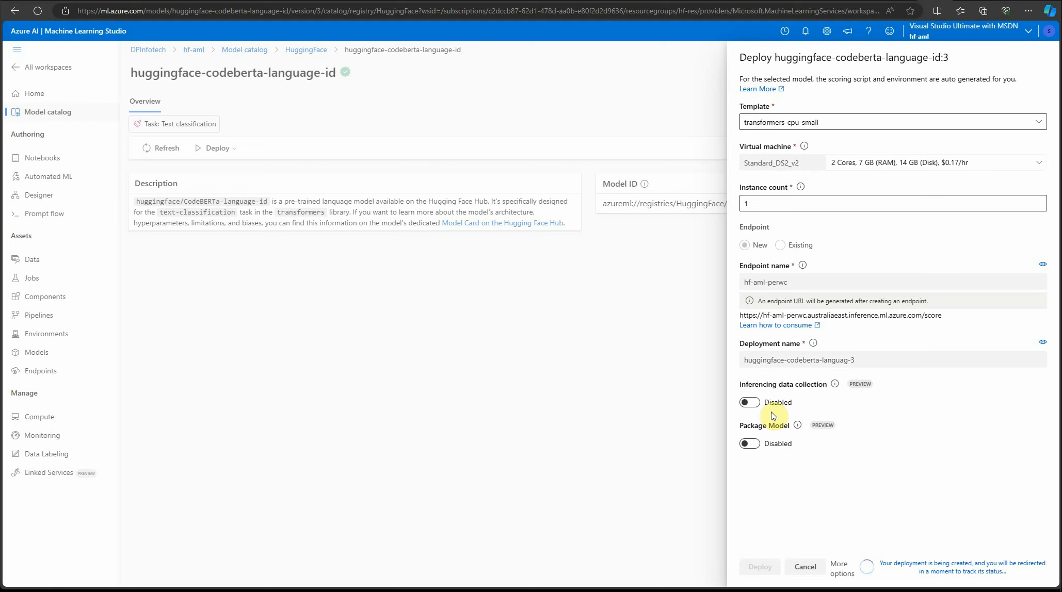
{"action": "mouse_move", "coordinate": [698, 408]}
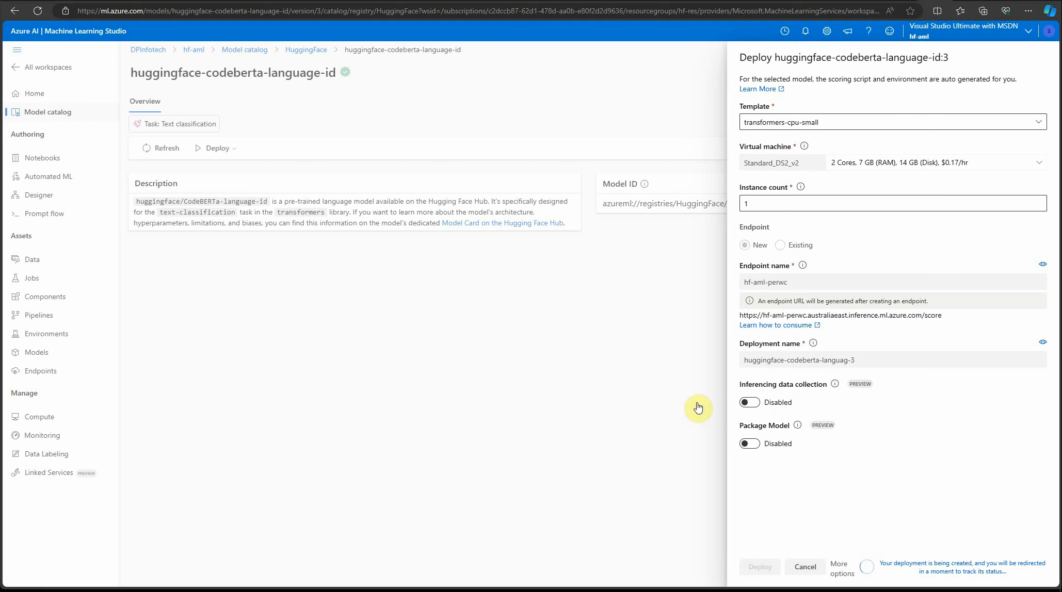
{"action": "mouse_move", "coordinate": [664, 409]}
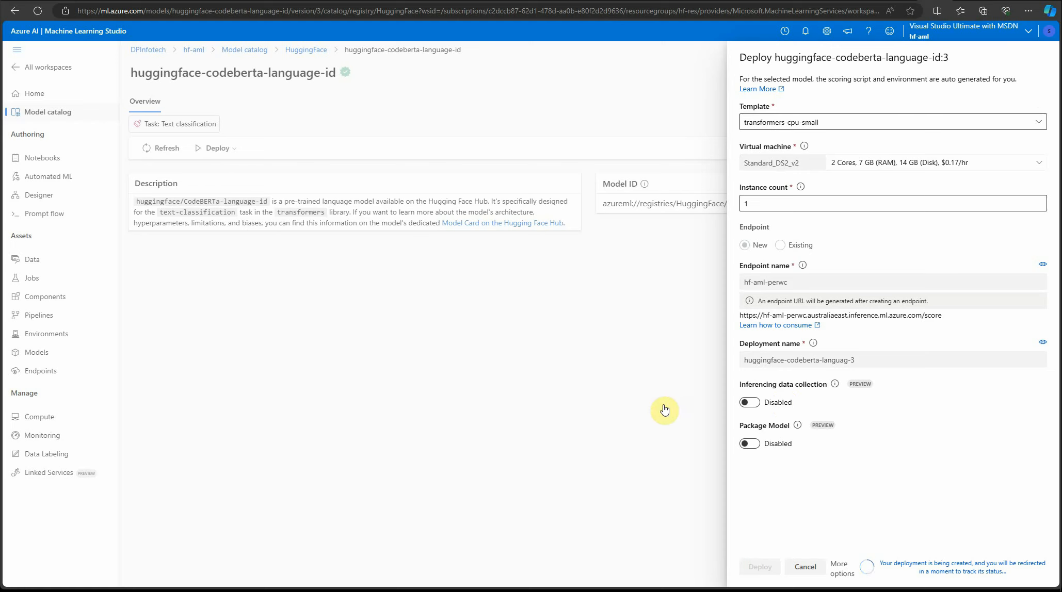
{"action": "mouse_move", "coordinate": [664, 406]}
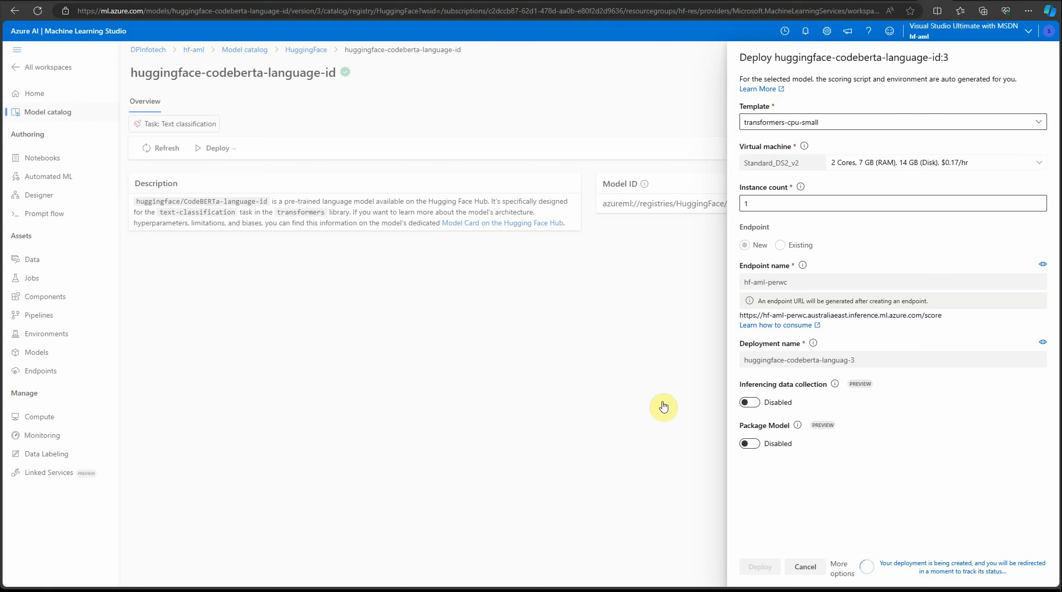
{"action": "mouse_move", "coordinate": [673, 386]}
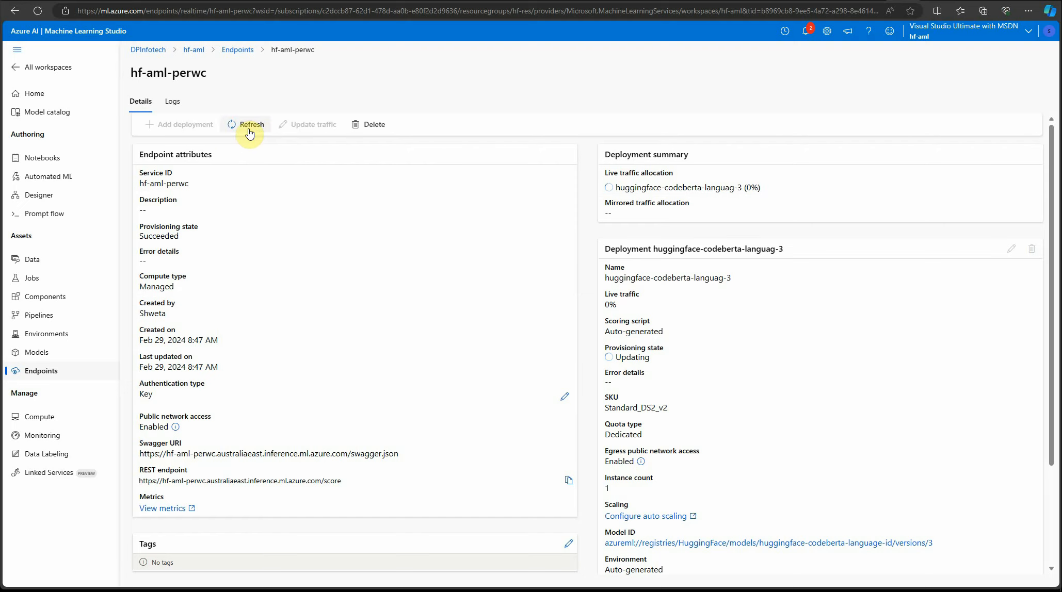
Refresh and verify the hf-aml-perwc deployment succeeded, then go to the Test tab.
{"action": "left_click", "coordinate": [249, 124]}
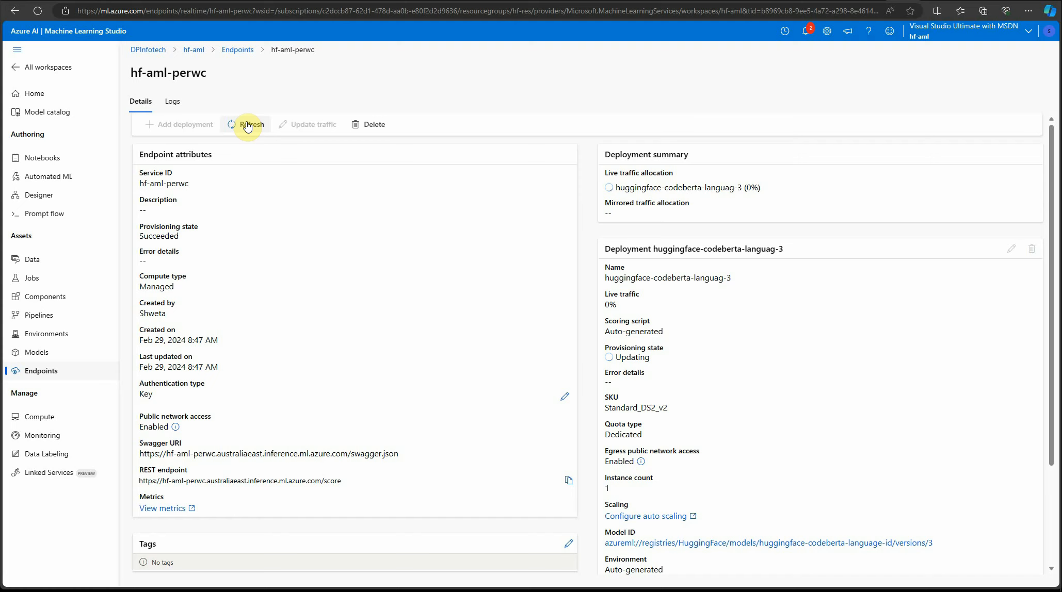
{"action": "left_click", "coordinate": [805, 31]}
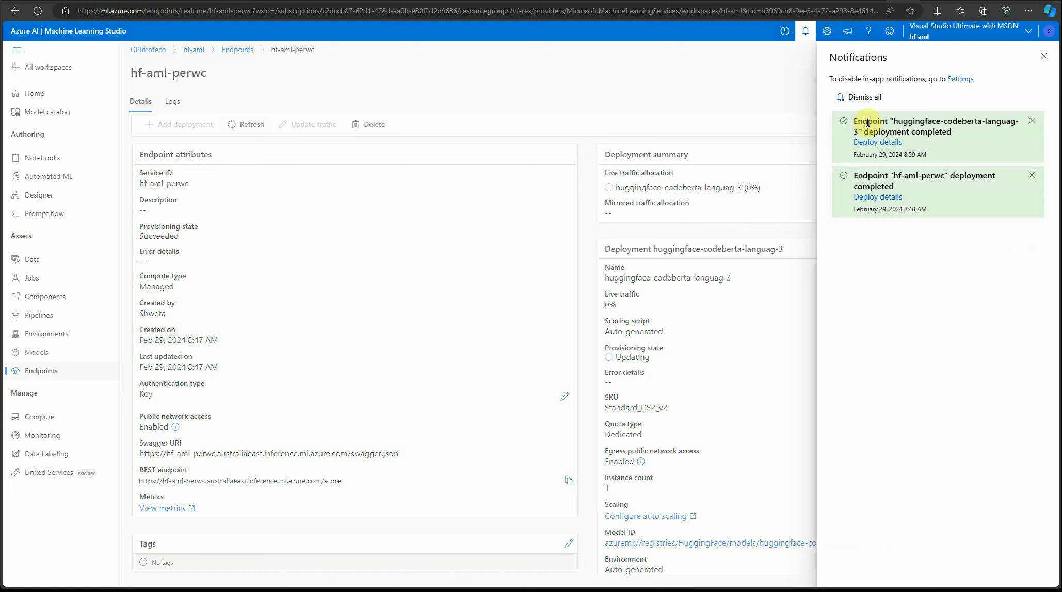
{"action": "left_click", "coordinate": [805, 31]}
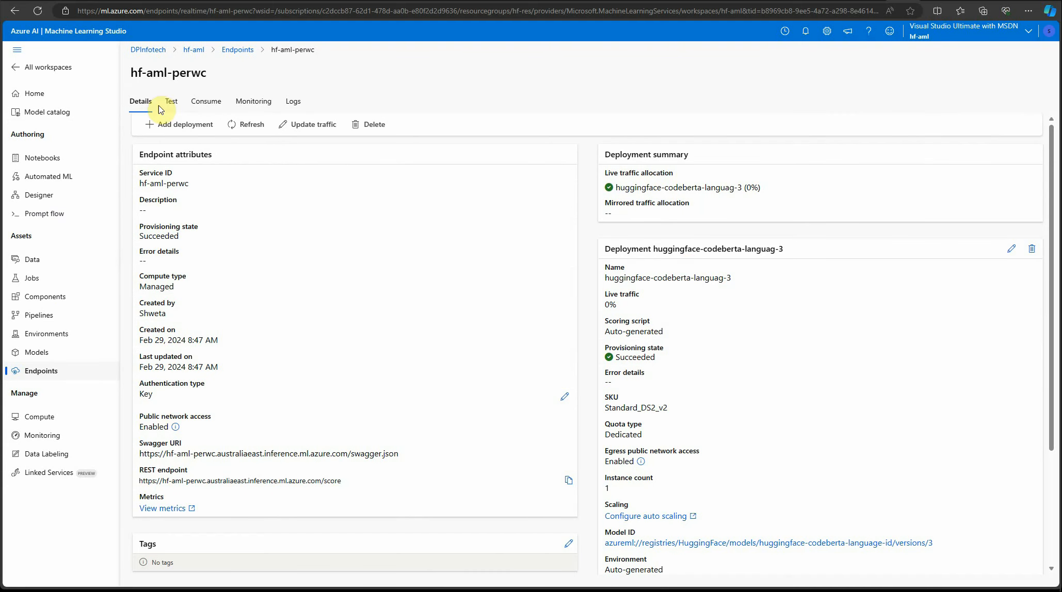
{"action": "left_click", "coordinate": [170, 101]}
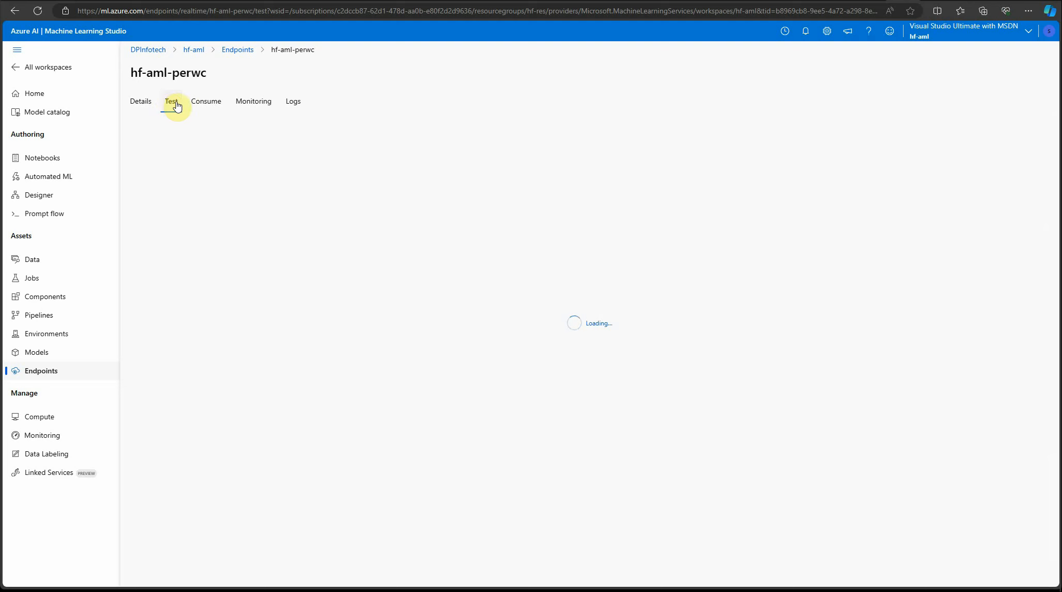
Enter test input {"inputs":"def fun(x): return x+2"} for the endpoint.
{"action": "left_click", "coordinate": [171, 101]}
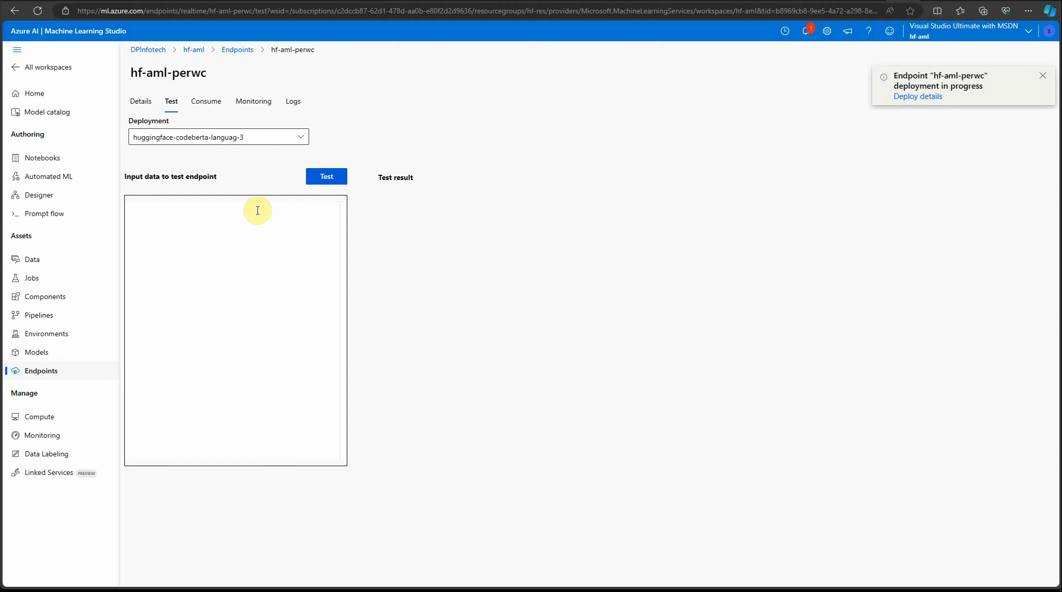
{"action": "type", "text": "inpo"}
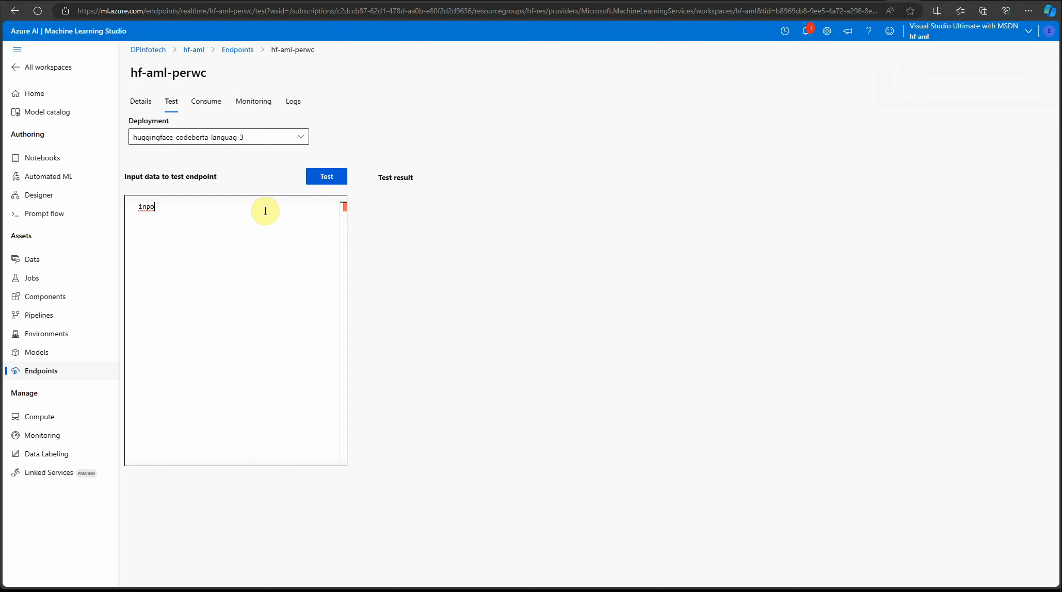
{"action": "key", "text": "BackSpace"}
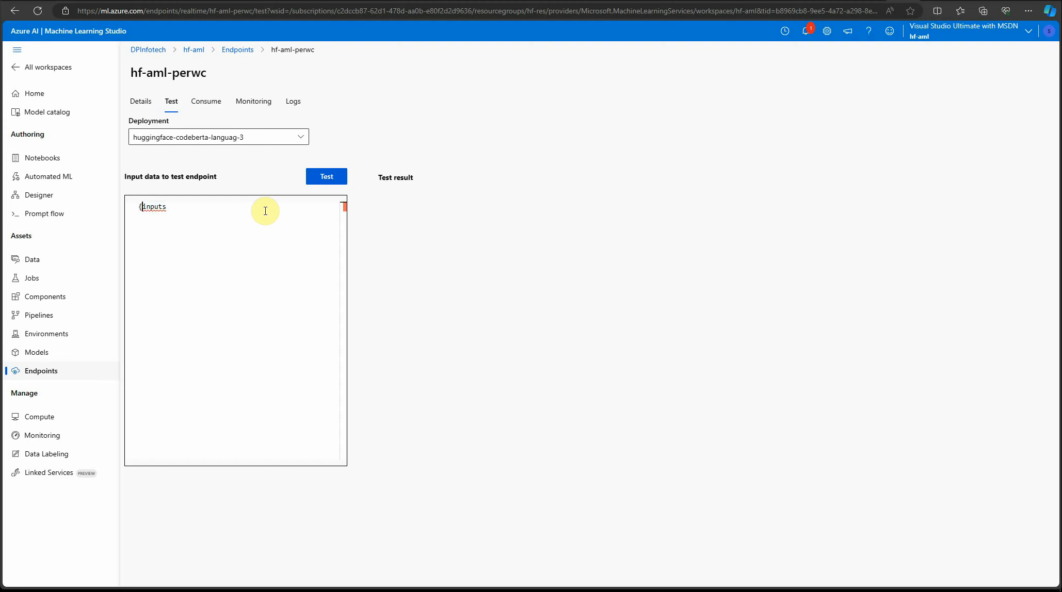
{"action": "type", "text": "{\"inputs\":"}
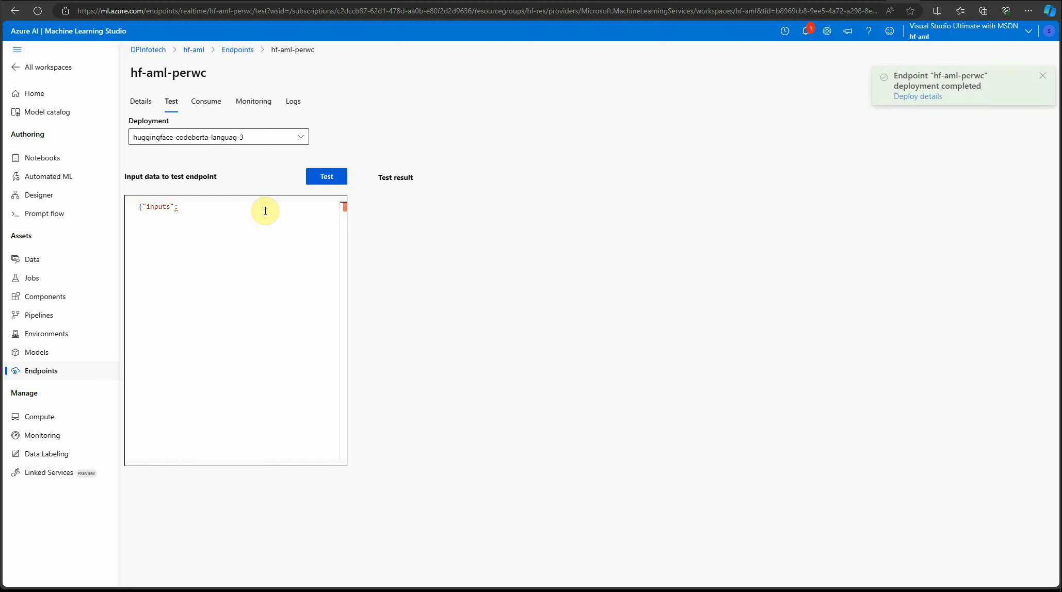
{"action": "type", "text": "\"\"}"}
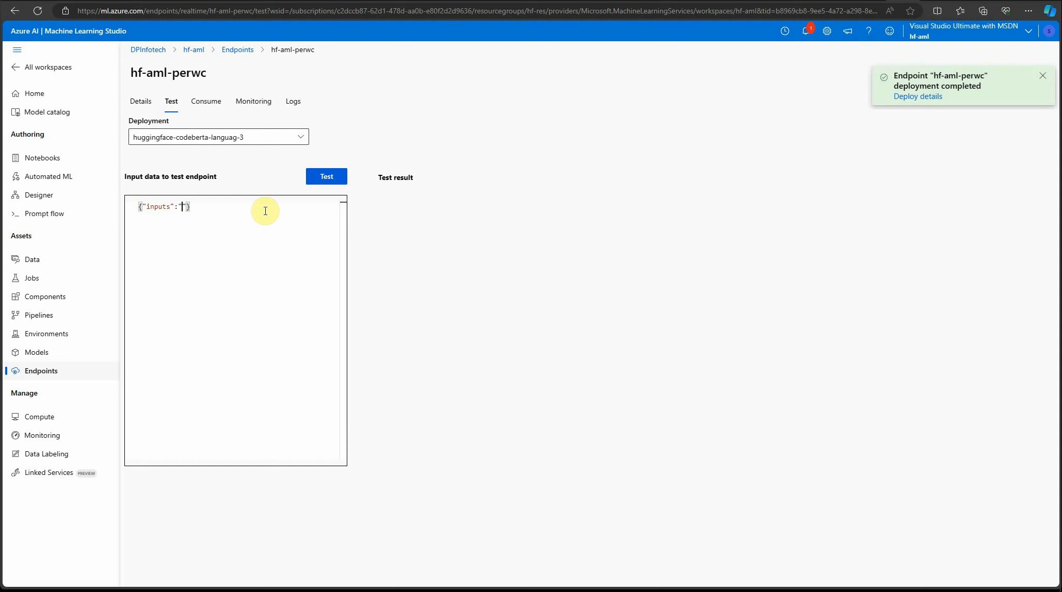
{"action": "type", "text": "def"}
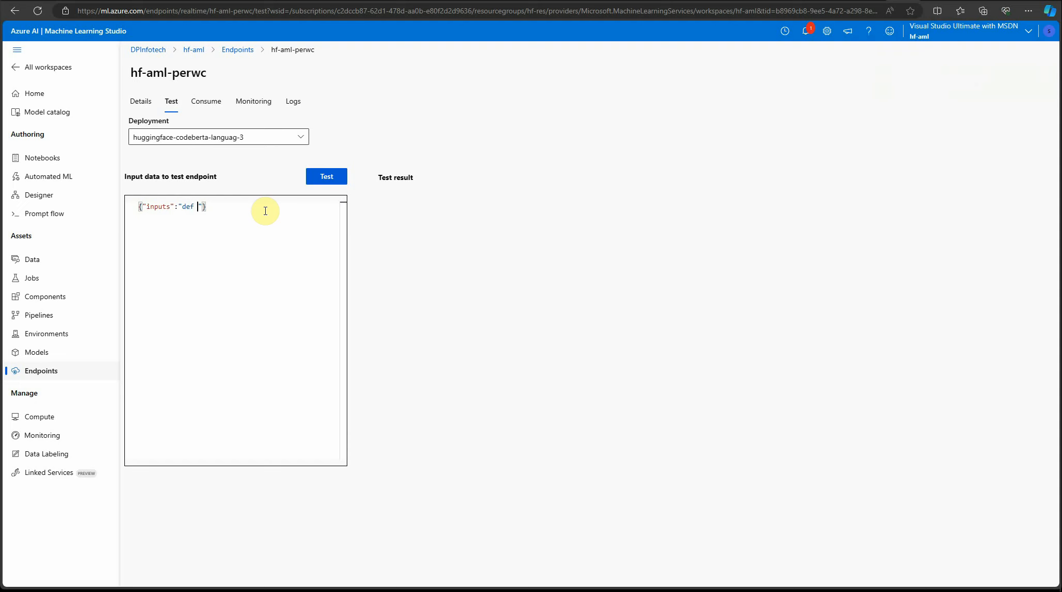
{"action": "type", "text": "fun()"}
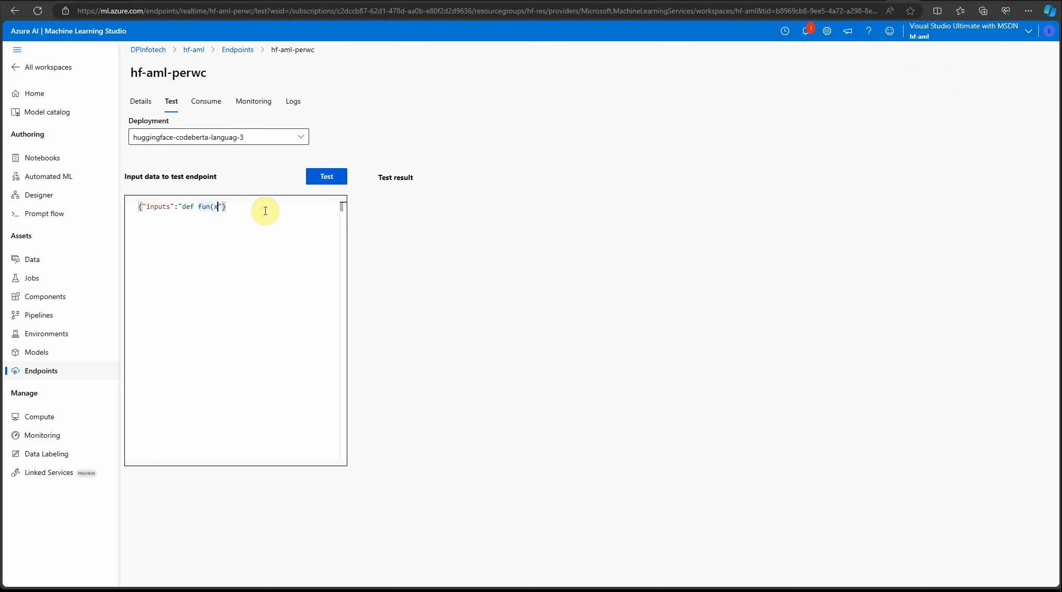
{"action": "type", "text": ":"}
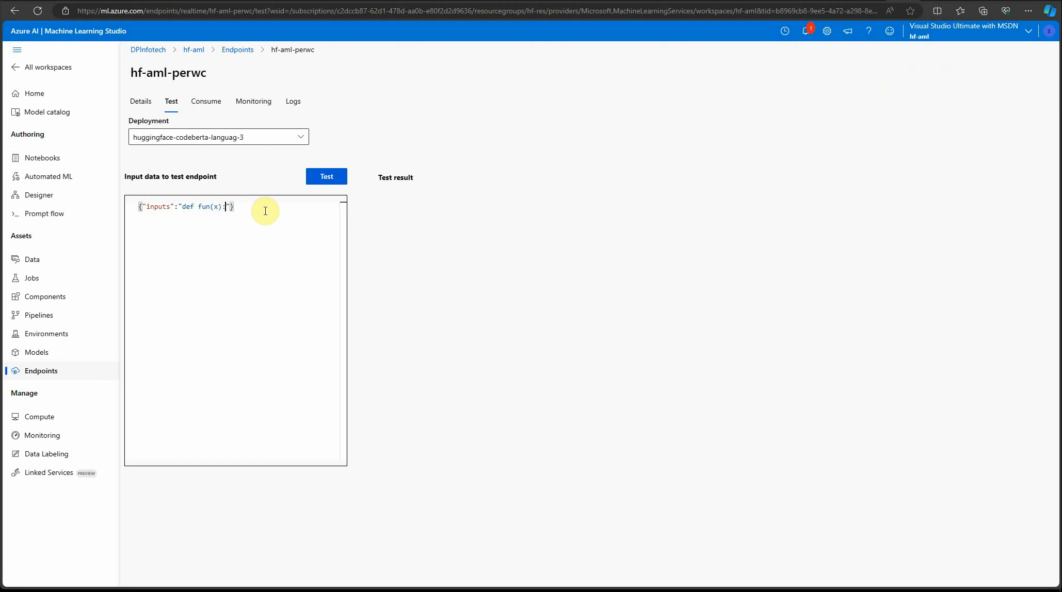
{"action": "type", "text": "return"}
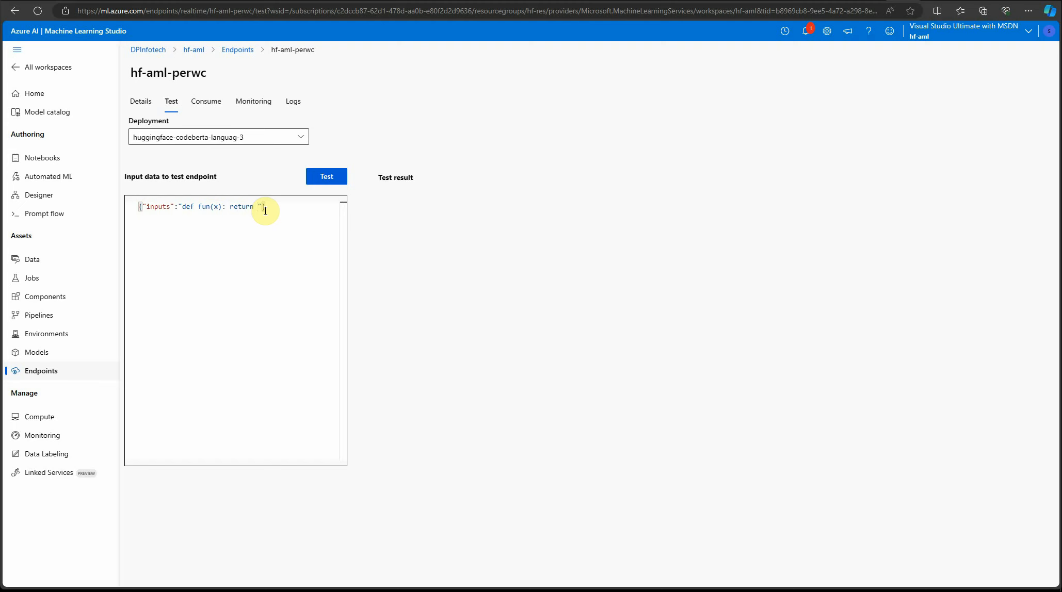
{"action": "type", "text": "x+2"}
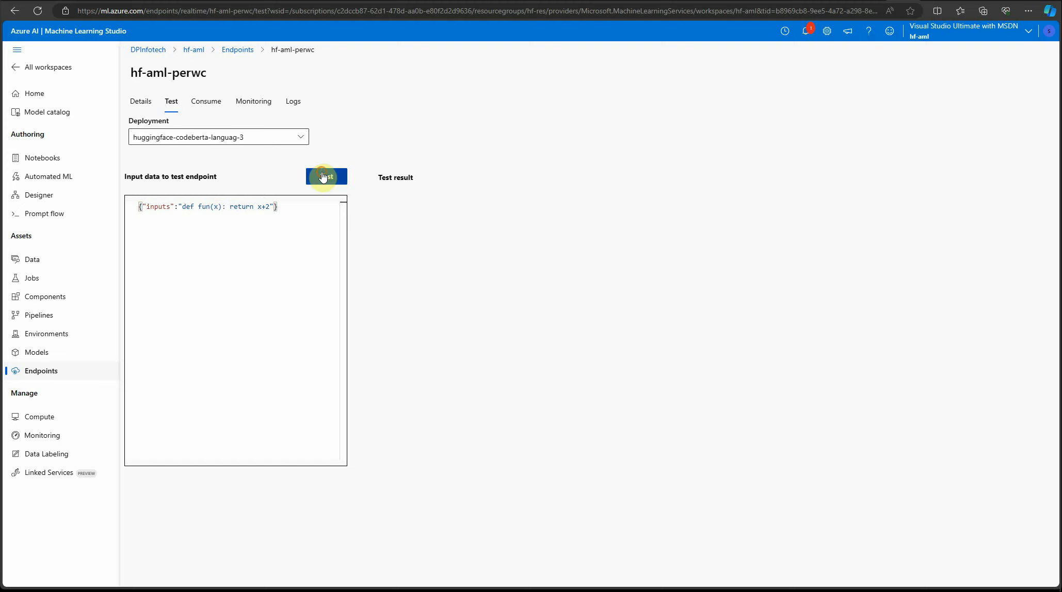
Run the endpoint test and get label python with score 0.99986.
{"action": "left_click", "coordinate": [326, 176]}
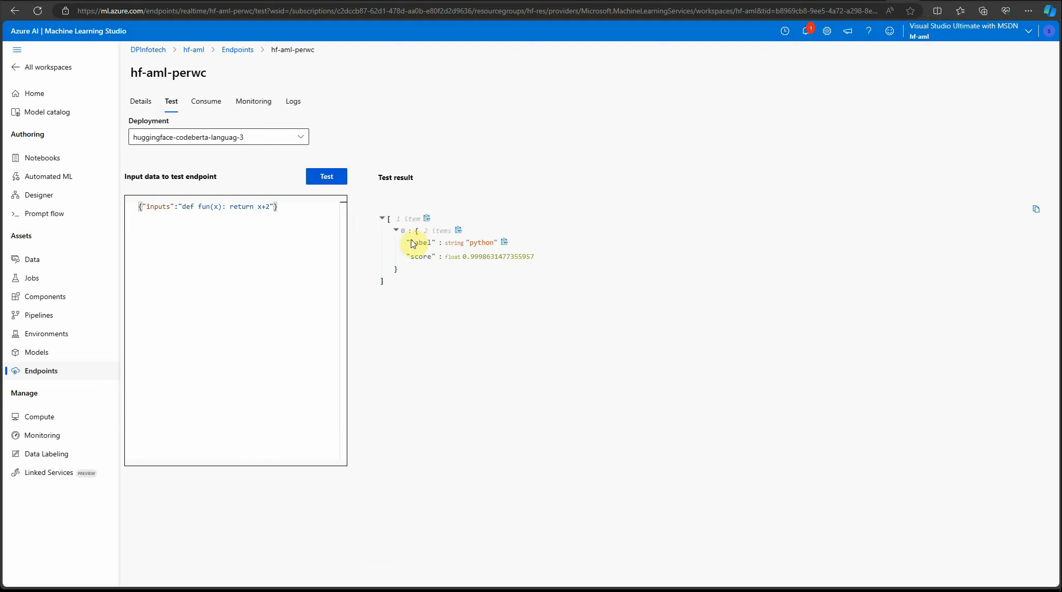
{"action": "mouse_move", "coordinate": [303, 224]}
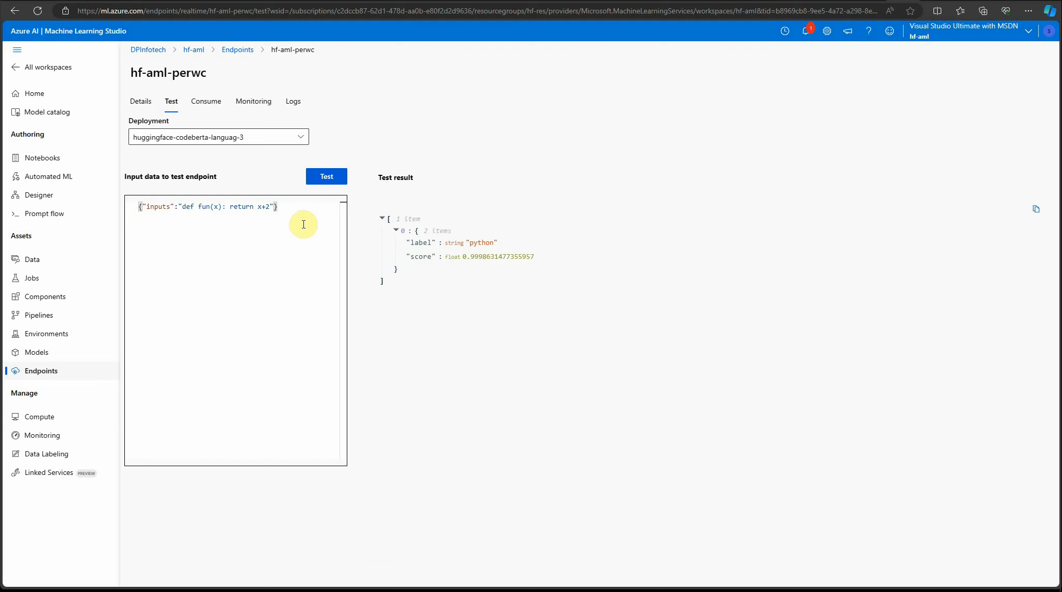
{"action": "left_click_drag", "start_coordinate": [182, 206], "coordinate": [271, 206]}
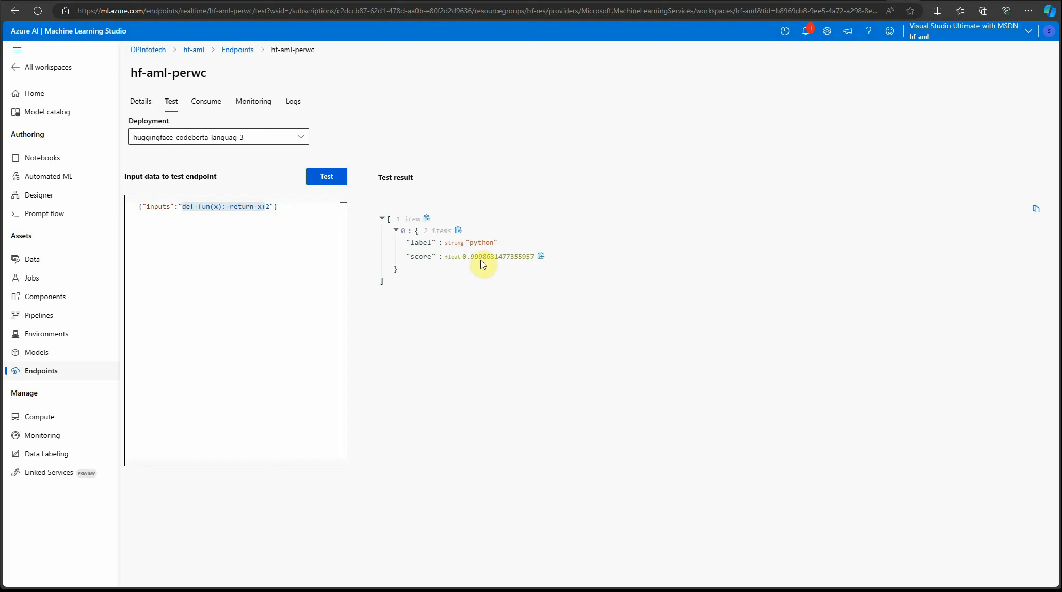
{"action": "mouse_move", "coordinate": [467, 280]}
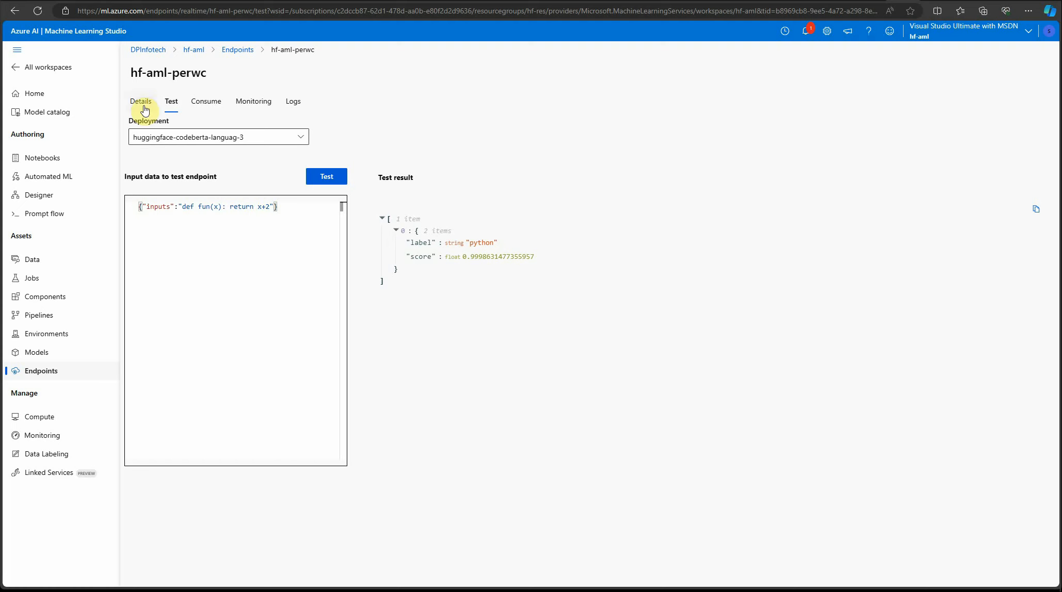
{"action": "mouse_move", "coordinate": [207, 119]}
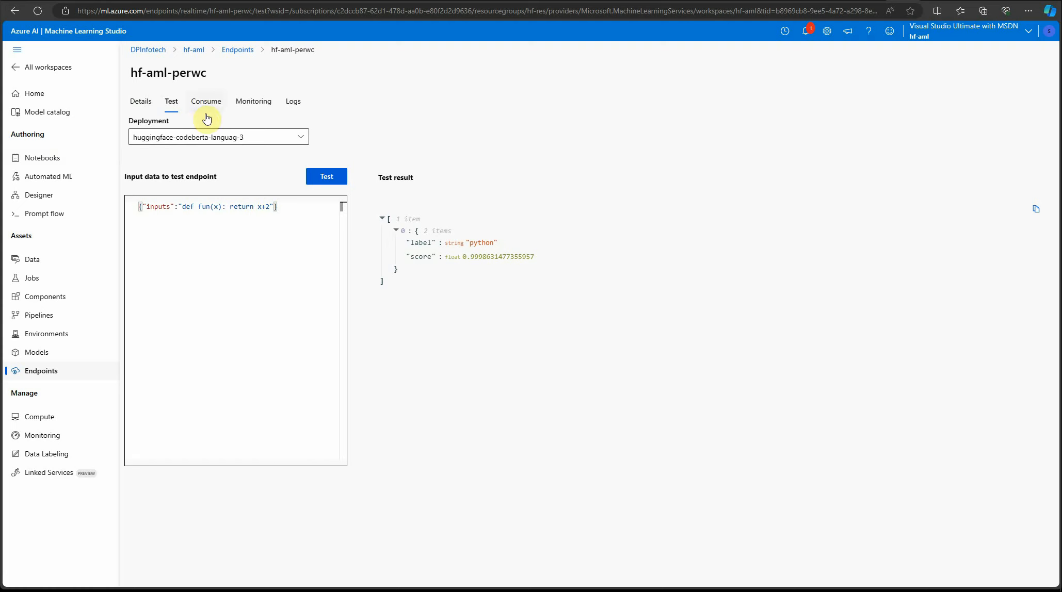
Review the Python consumption sample code, then view the endpoint's empty Monitoring metrics.
{"action": "left_click", "coordinate": [205, 101]}
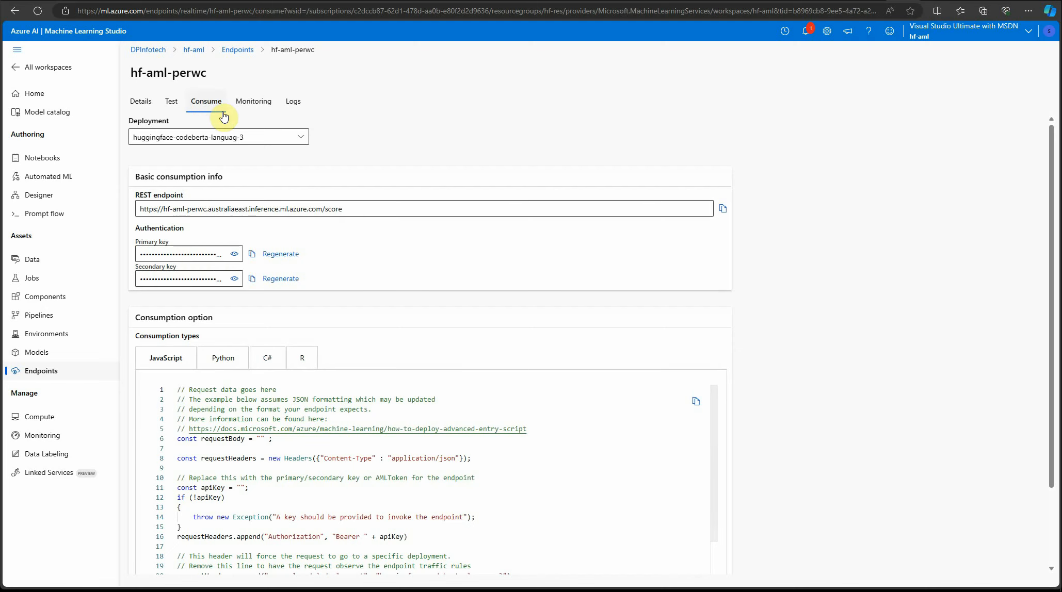
{"action": "mouse_move", "coordinate": [319, 233]}
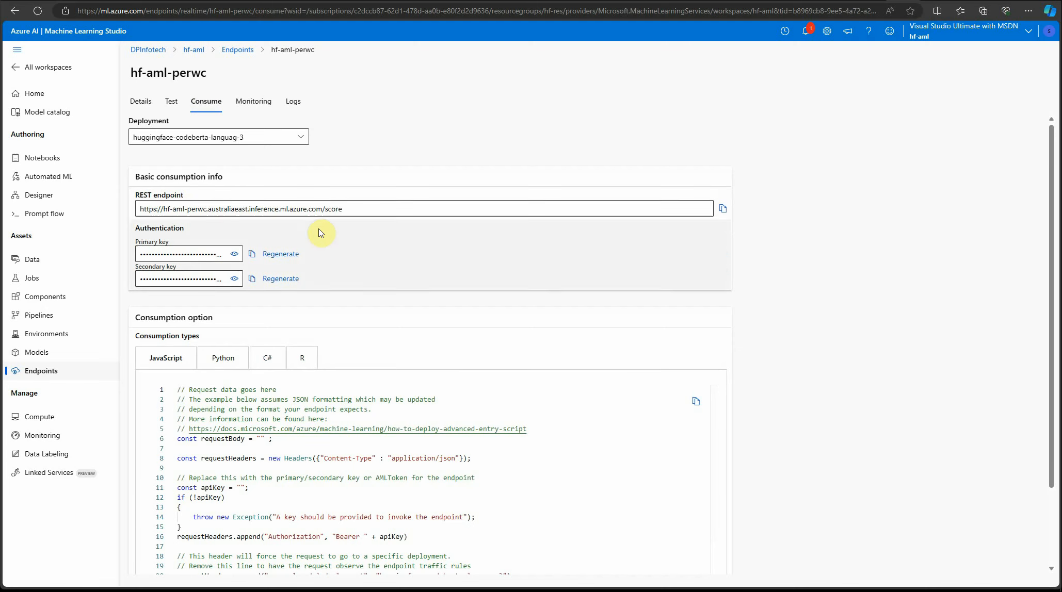
{"action": "mouse_move", "coordinate": [382, 284]}
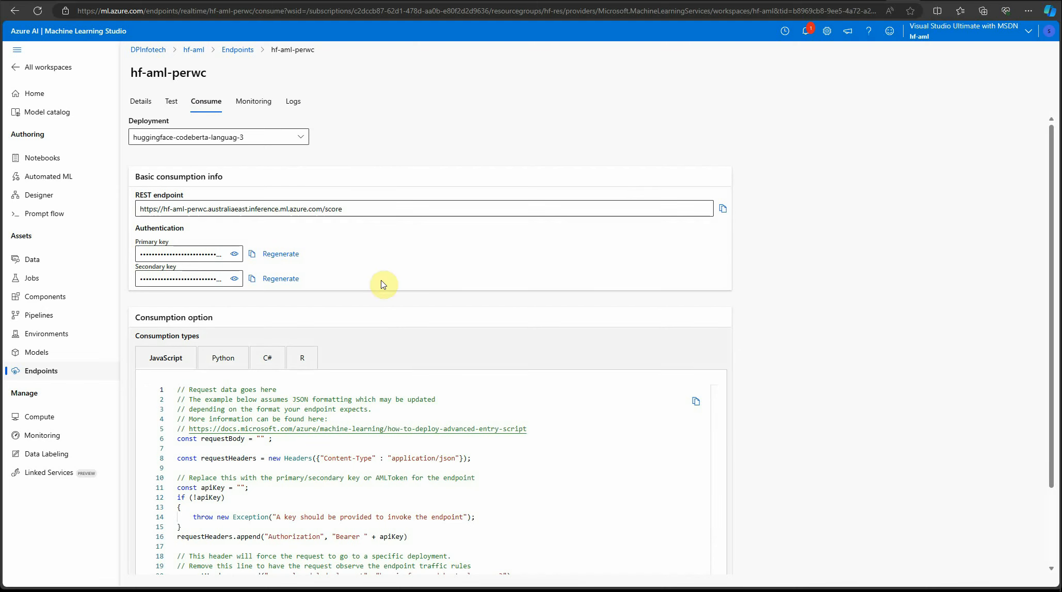
{"action": "scroll", "scroll_direction": "down", "scroll_amount": 3}
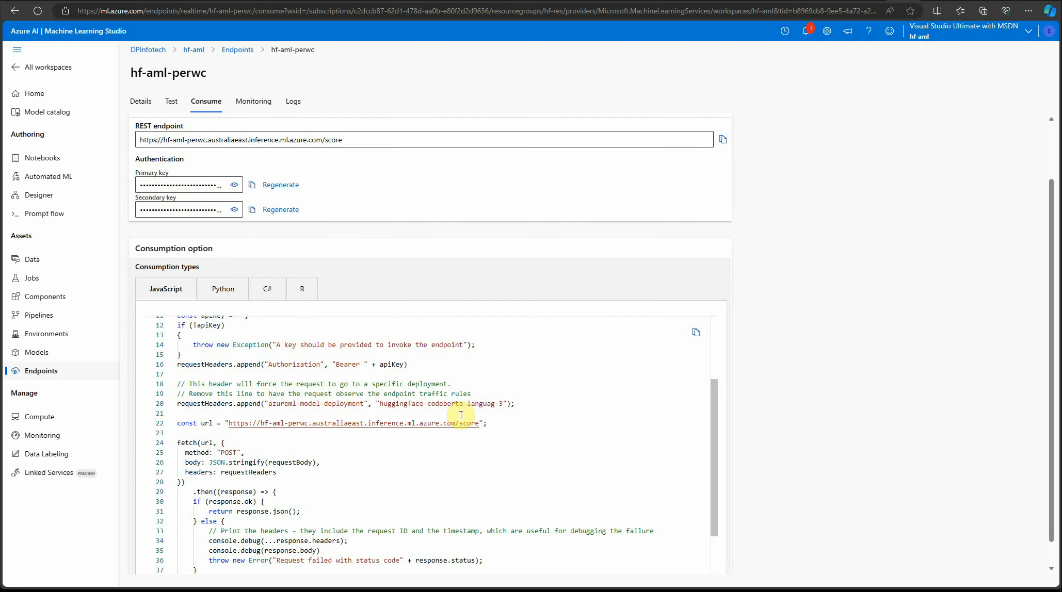
{"action": "mouse_move", "coordinate": [197, 293]}
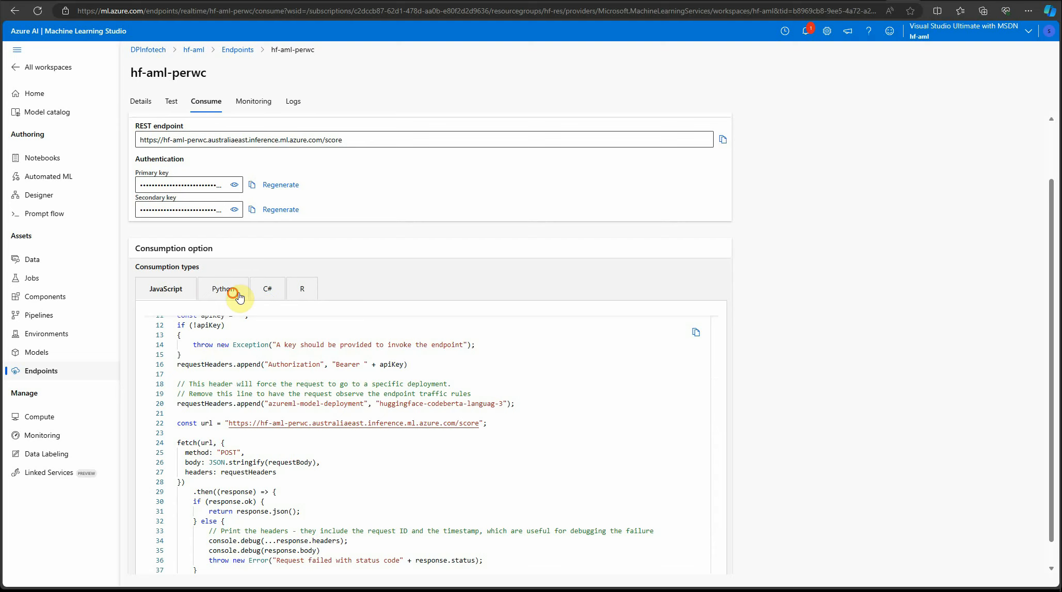
{"action": "left_click", "coordinate": [223, 288]}
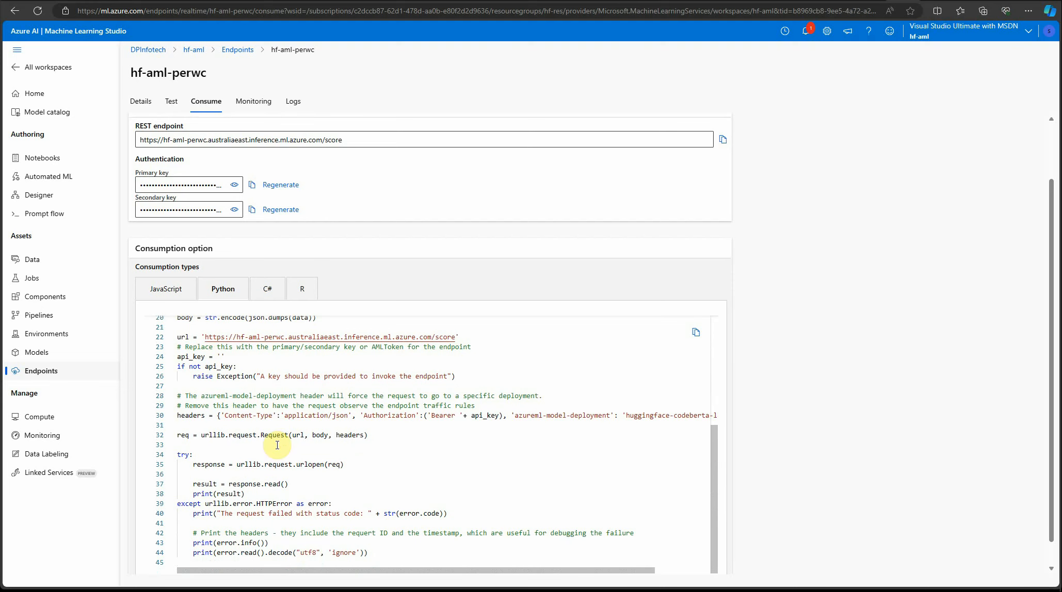
{"action": "double_click", "coordinate": [219, 366]}
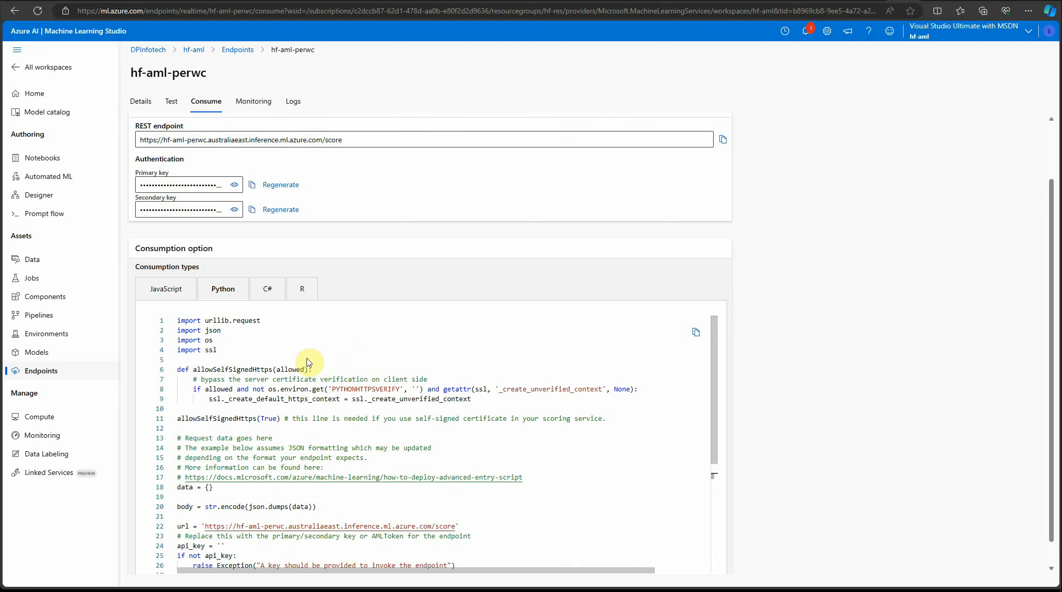
{"action": "mouse_move", "coordinate": [223, 288]}
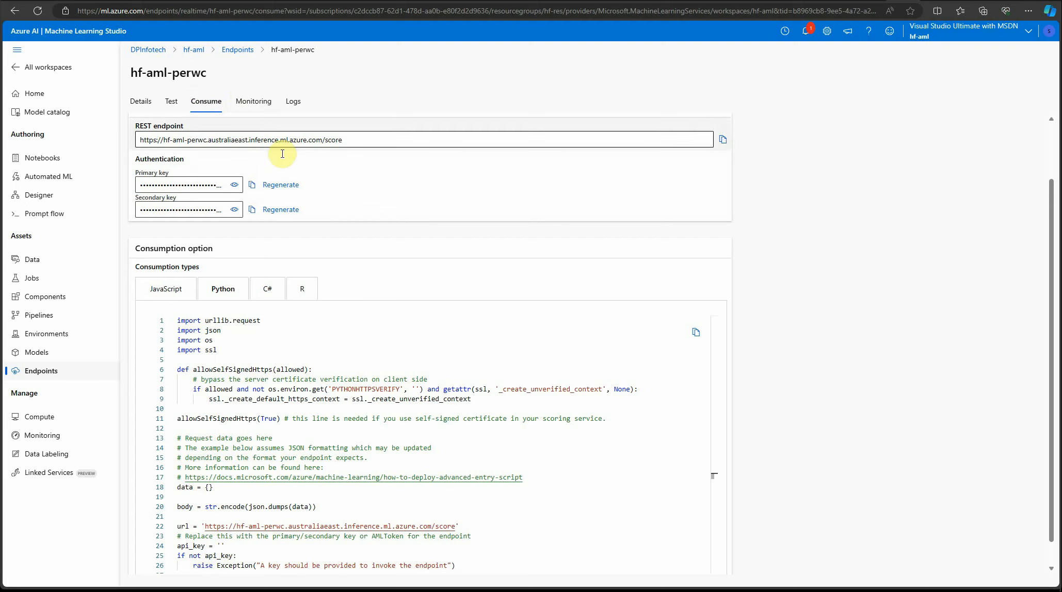
{"action": "left_click", "coordinate": [253, 101]}
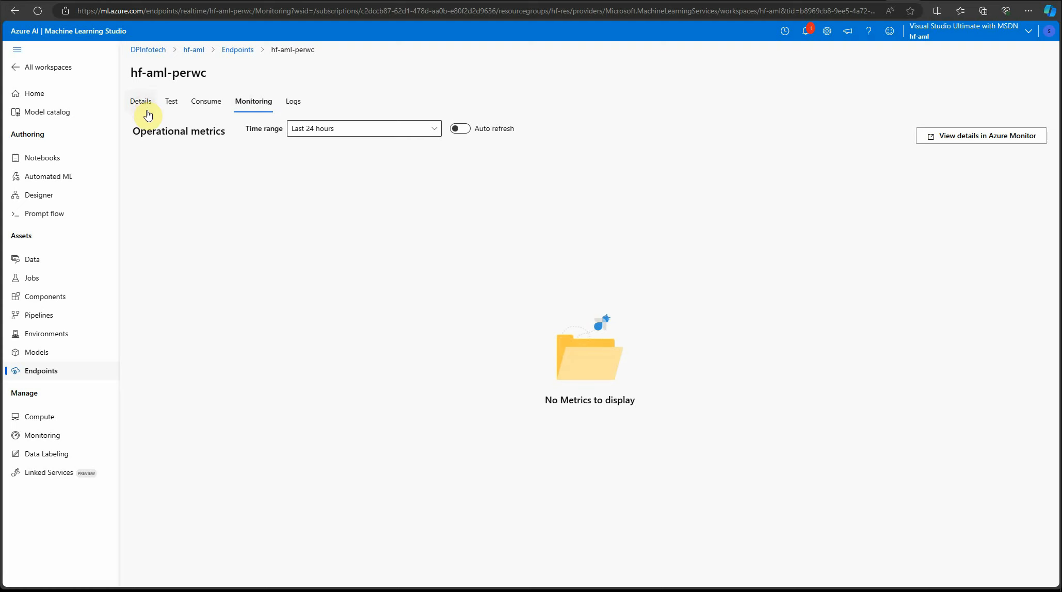
{"action": "mouse_move", "coordinate": [274, 112]}
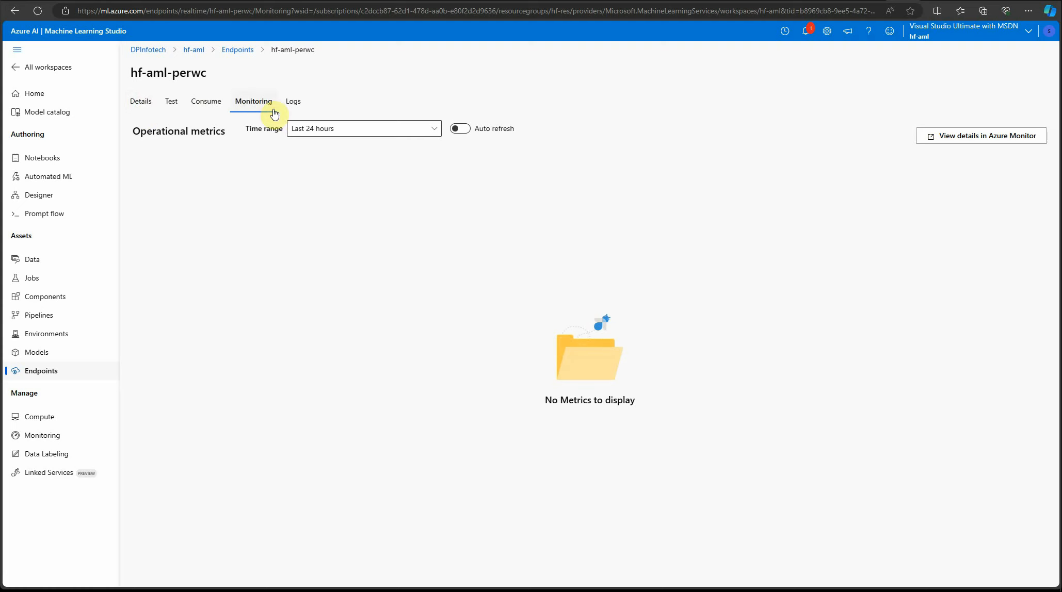
Refresh the hf-aml-perwc deployment log to see the scoring request, then return to Details.
{"action": "left_click", "coordinate": [293, 101]}
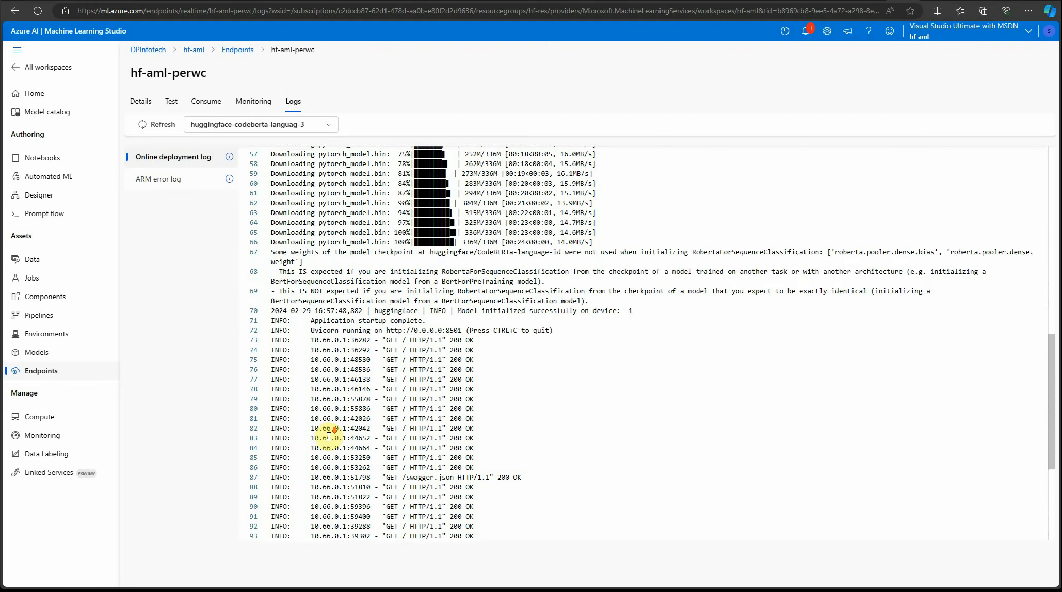
{"action": "left_click", "coordinate": [142, 128]}
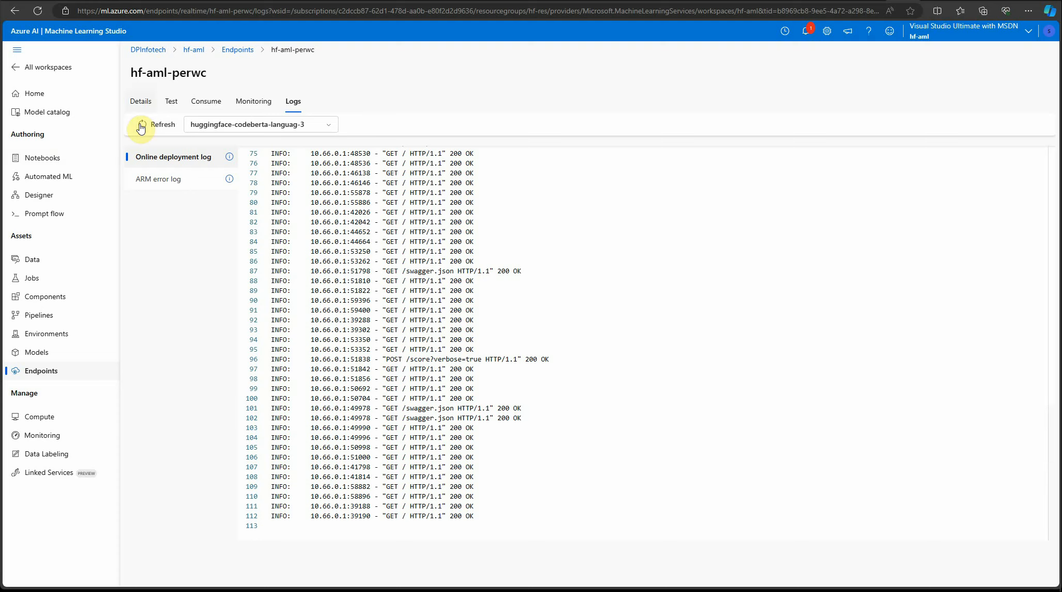
{"action": "left_click", "coordinate": [141, 100]}
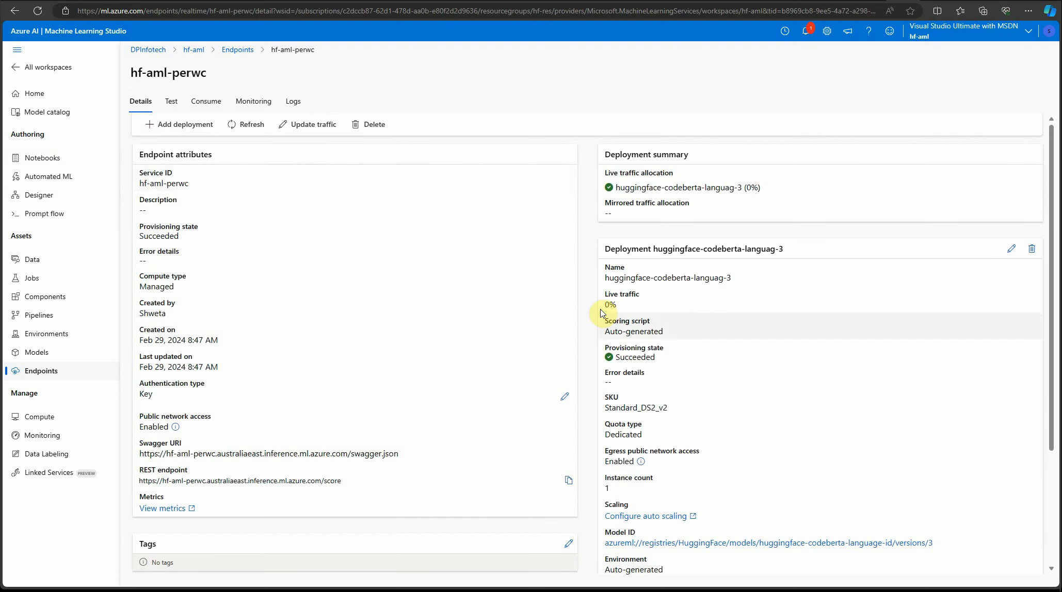
{"action": "mouse_move", "coordinate": [351, 303]}
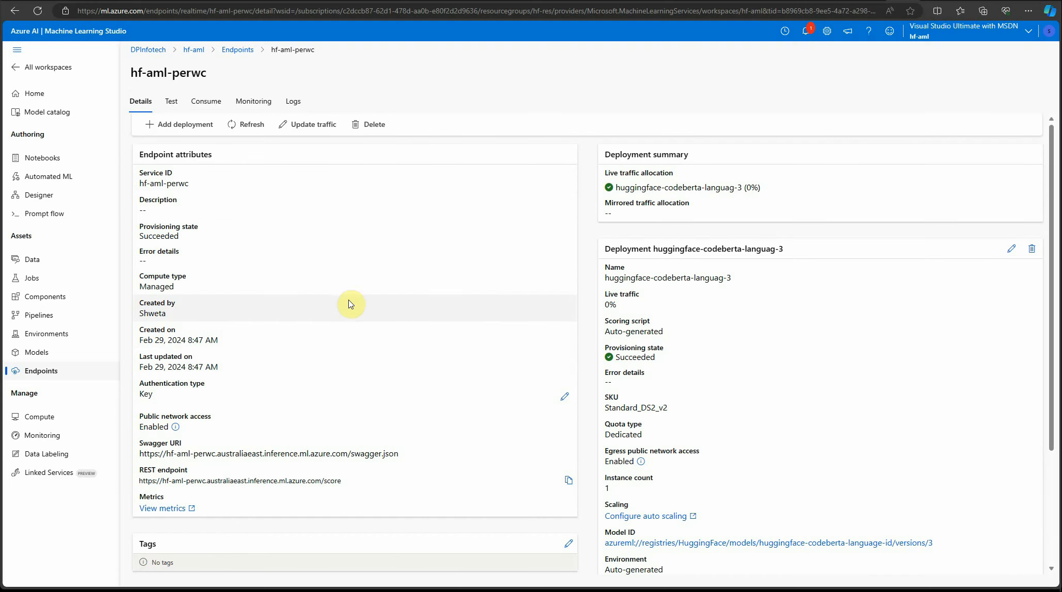